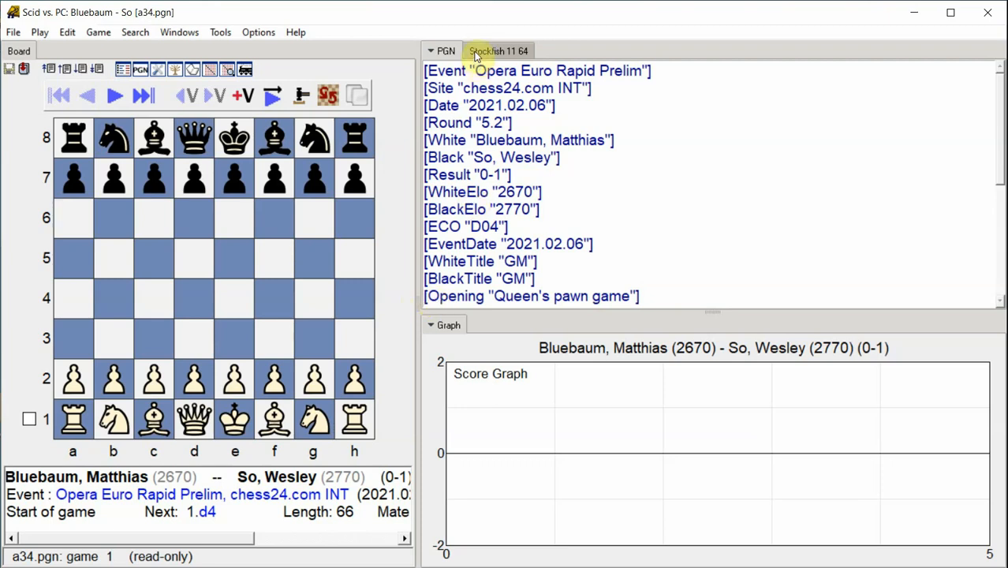
# Open Stockfish 11's annotation settings from its engine tab, set to 3 seconds per move
pyautogui.click(498, 50)
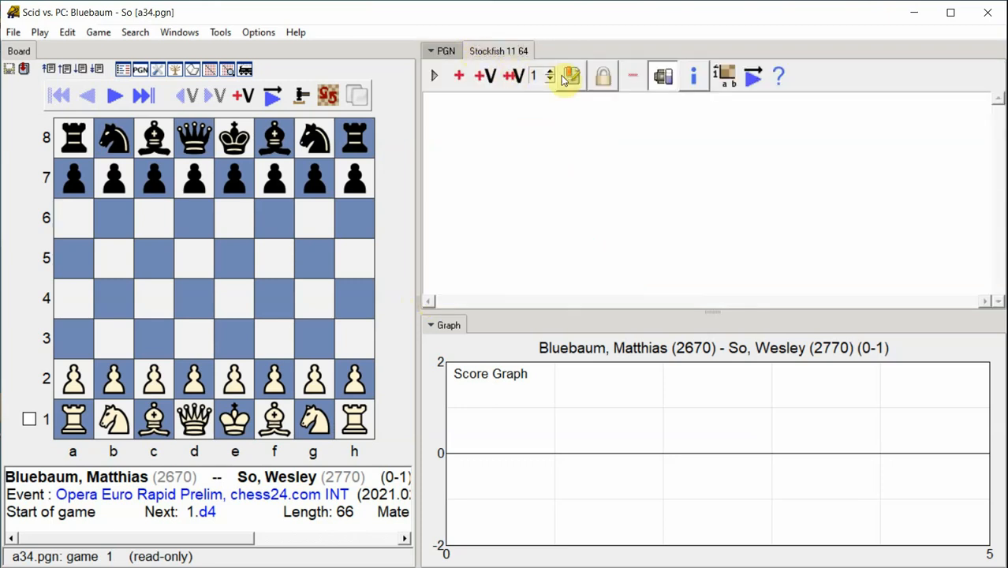
pyautogui.click(568, 76)
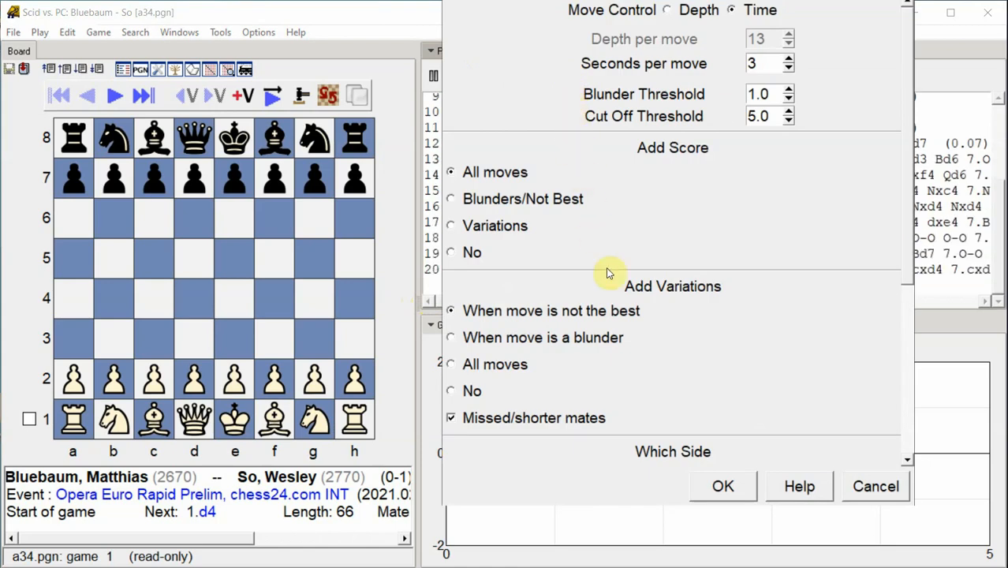
# Start Stockfish auto-annotation and follow it through move 10, filling the score graph
pyautogui.click(722, 485)
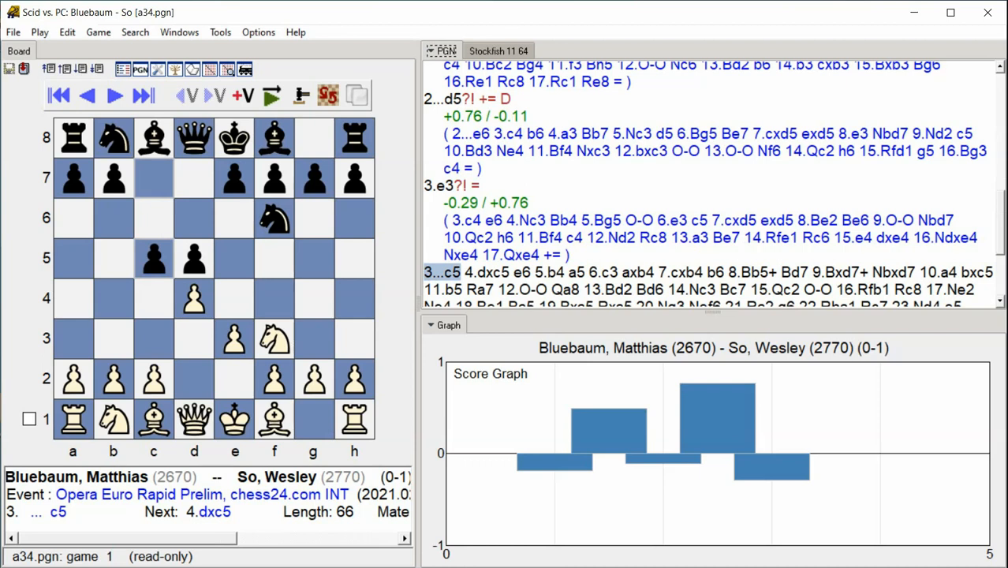
pyautogui.click(113, 95)
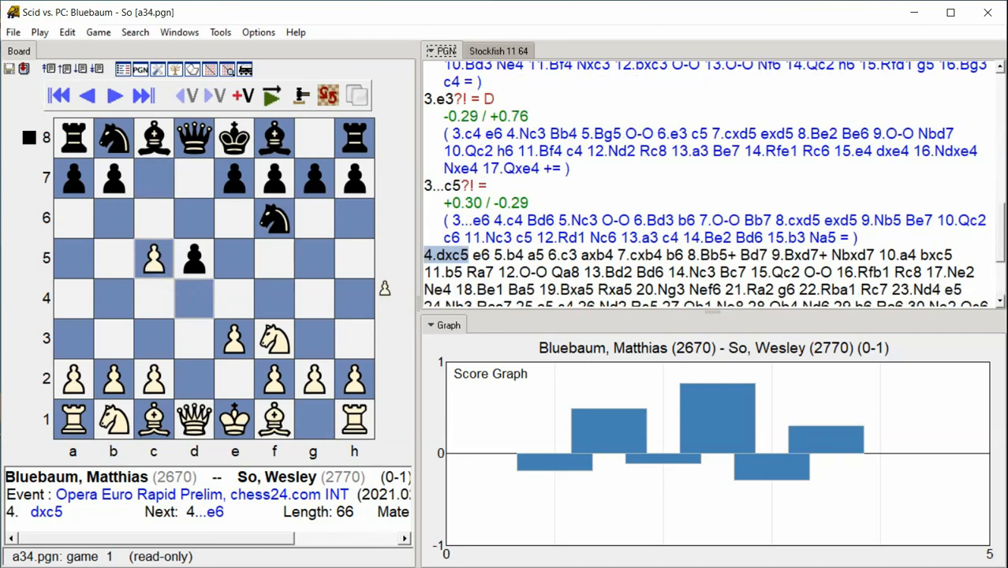
pyautogui.click(143, 95)
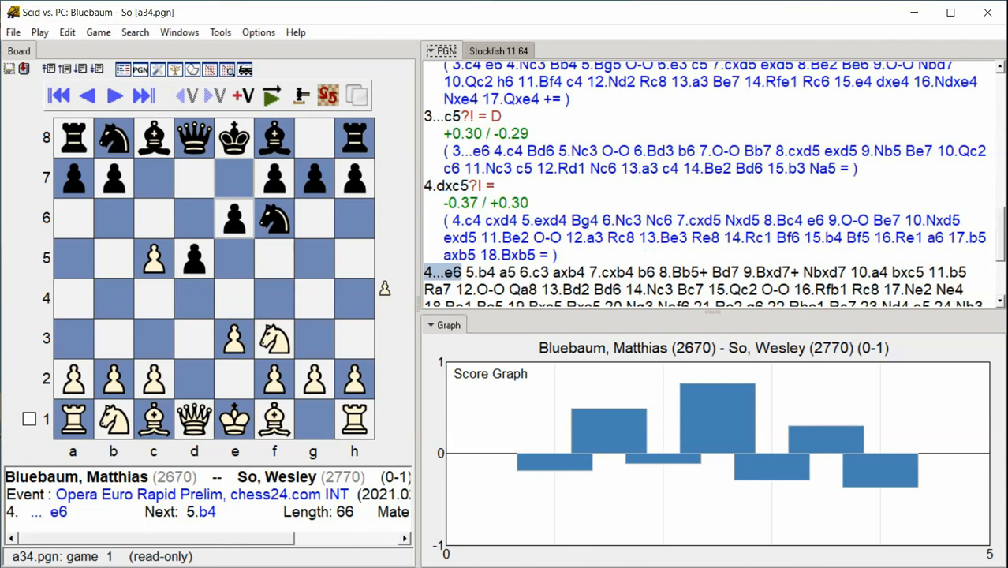
pyautogui.click(144, 95)
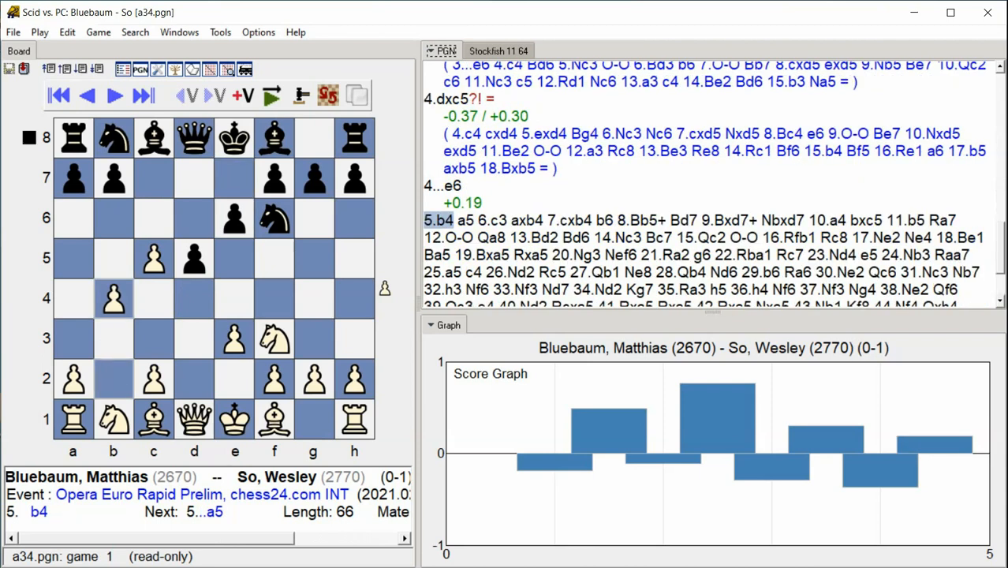
pyautogui.click(112, 95)
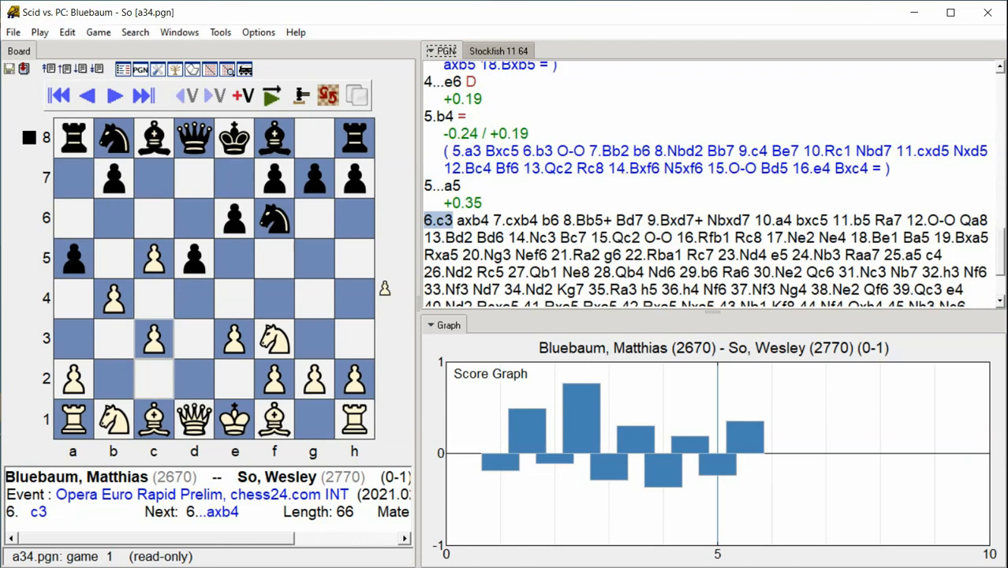
pyautogui.click(85, 96)
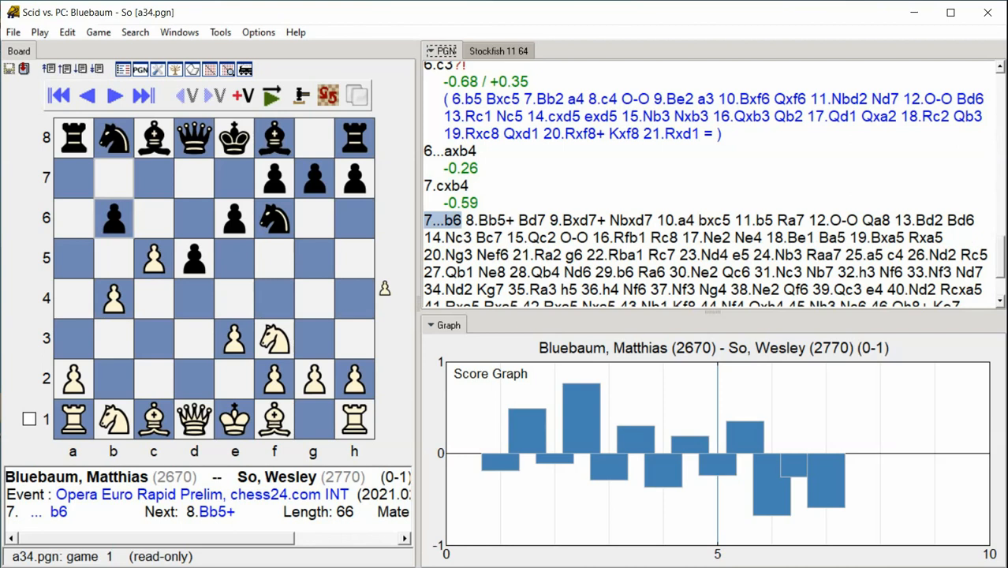
pyautogui.click(142, 95)
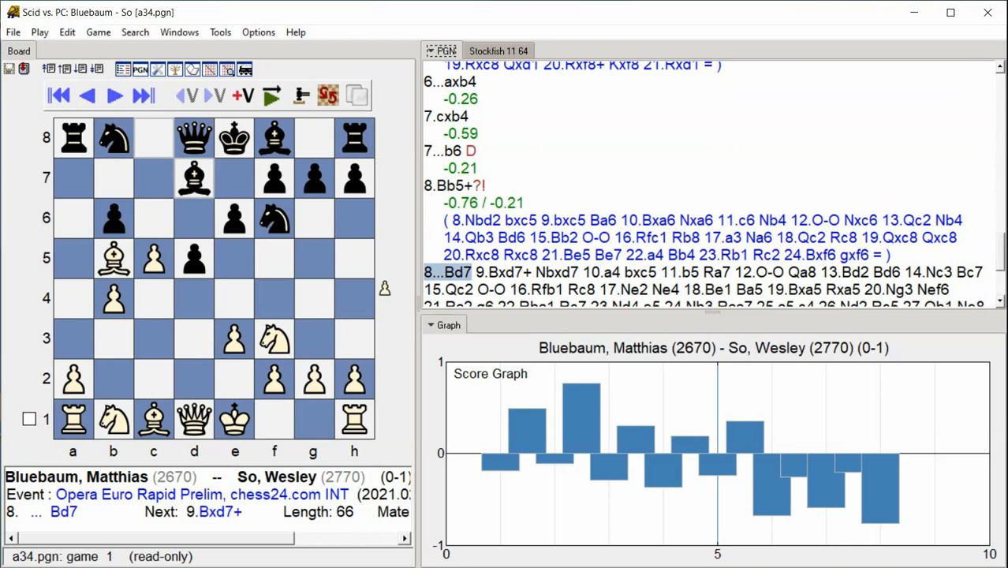
pyautogui.click(142, 95)
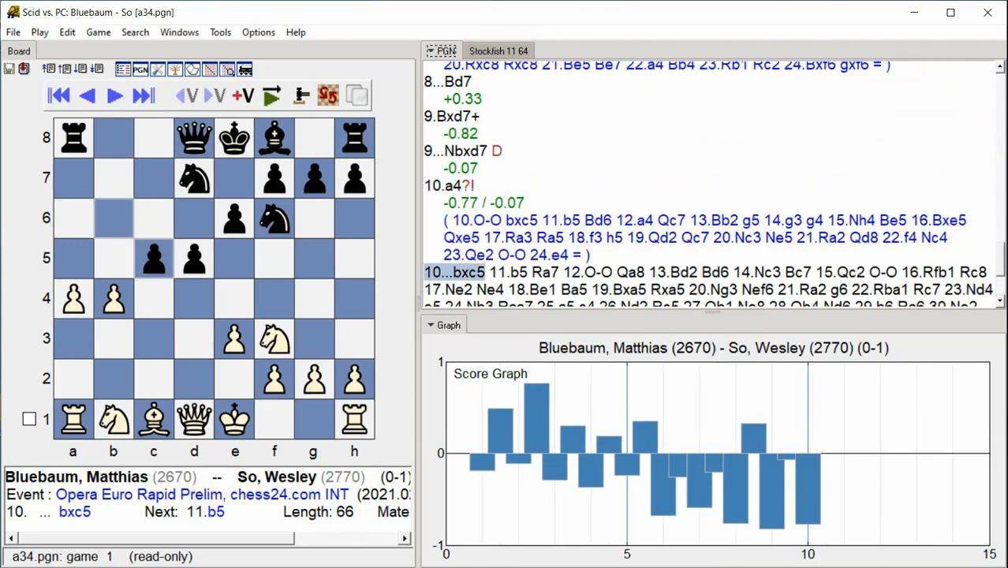
# Follow Stockfish's annotation from move 11 through 20...Nef6, with evaluations and graph bars
pyautogui.click(113, 94)
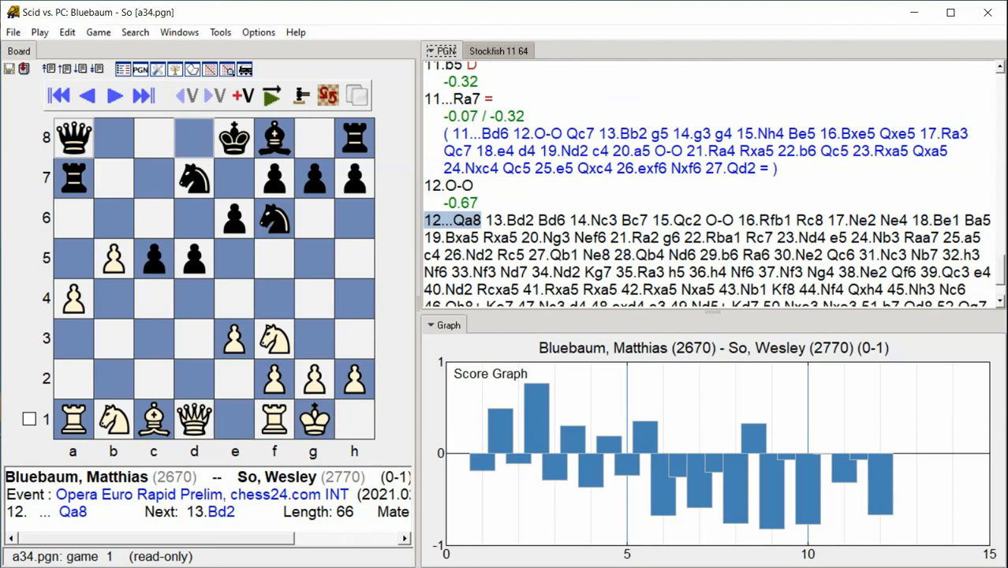
pyautogui.click(113, 95)
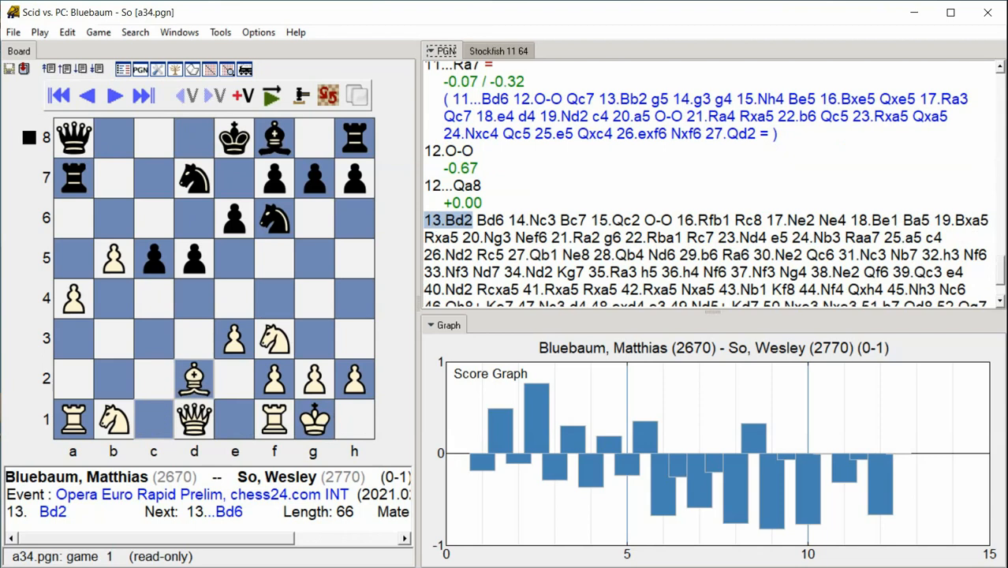
pyautogui.click(143, 95)
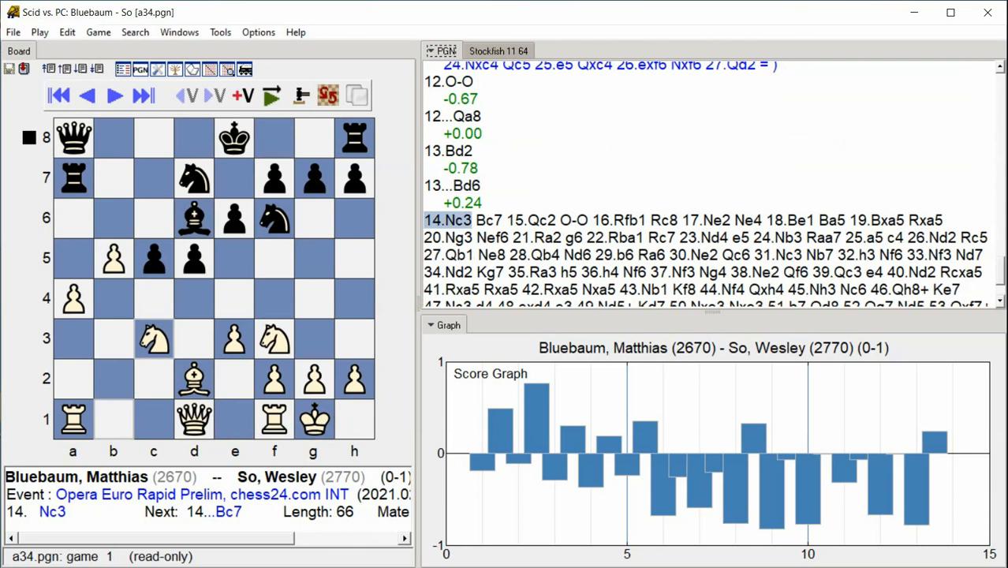
pyautogui.click(113, 94)
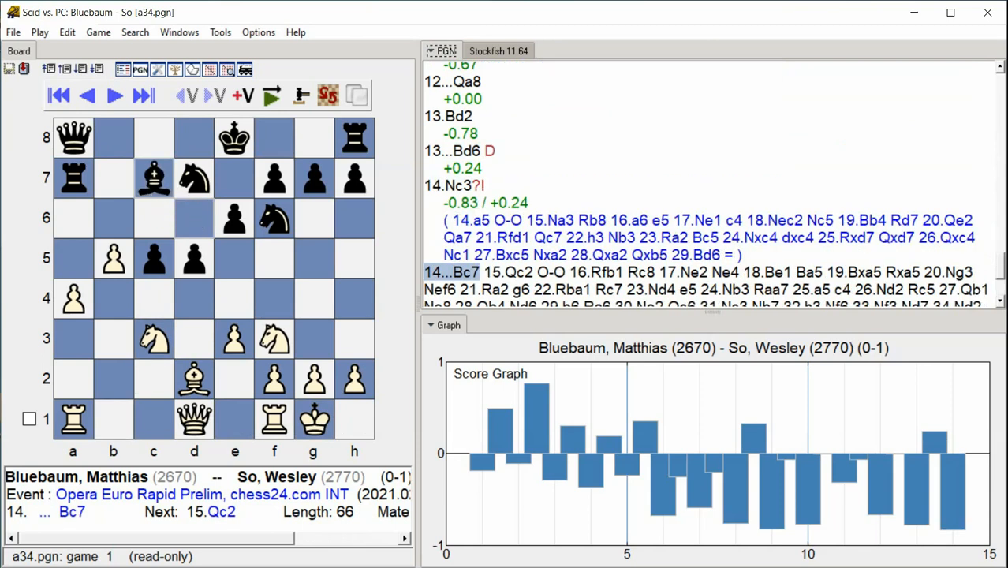
pyautogui.click(113, 95)
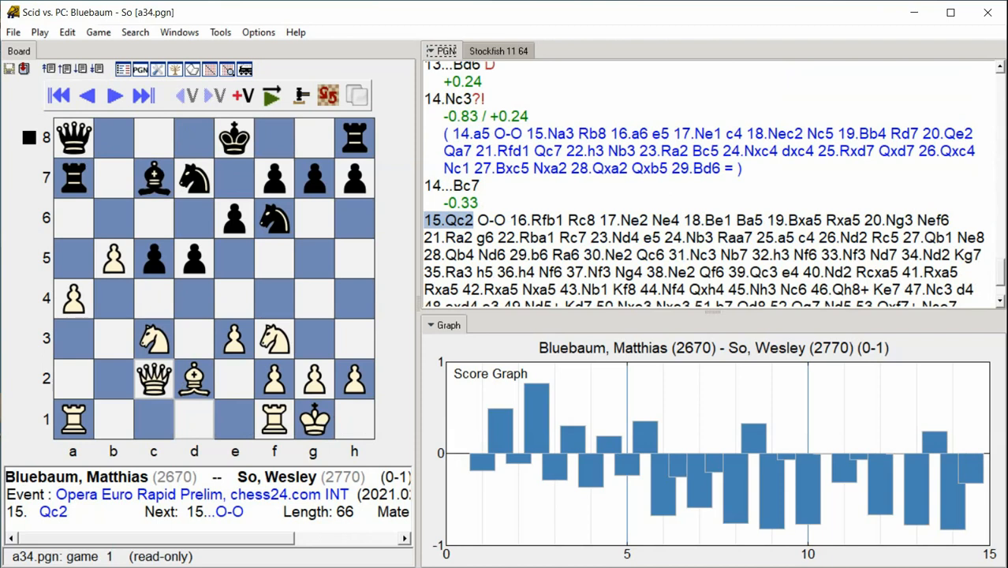
pyautogui.click(114, 96)
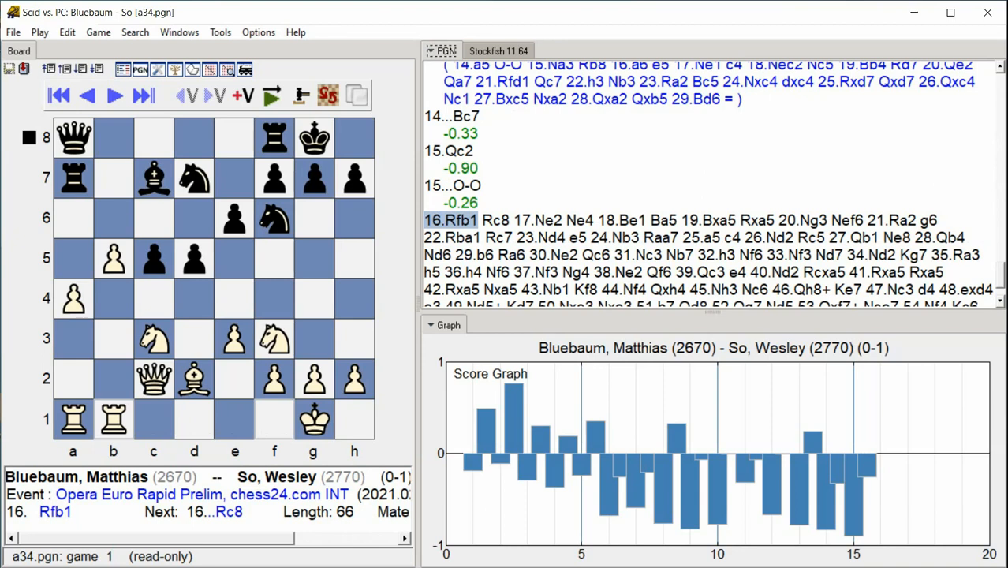
pyautogui.click(142, 95)
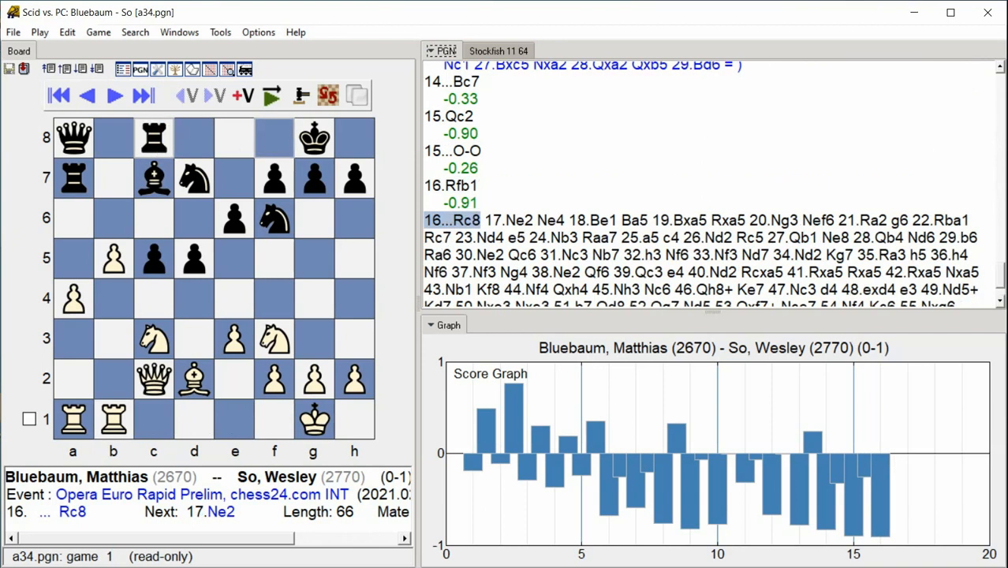
pyautogui.click(112, 95)
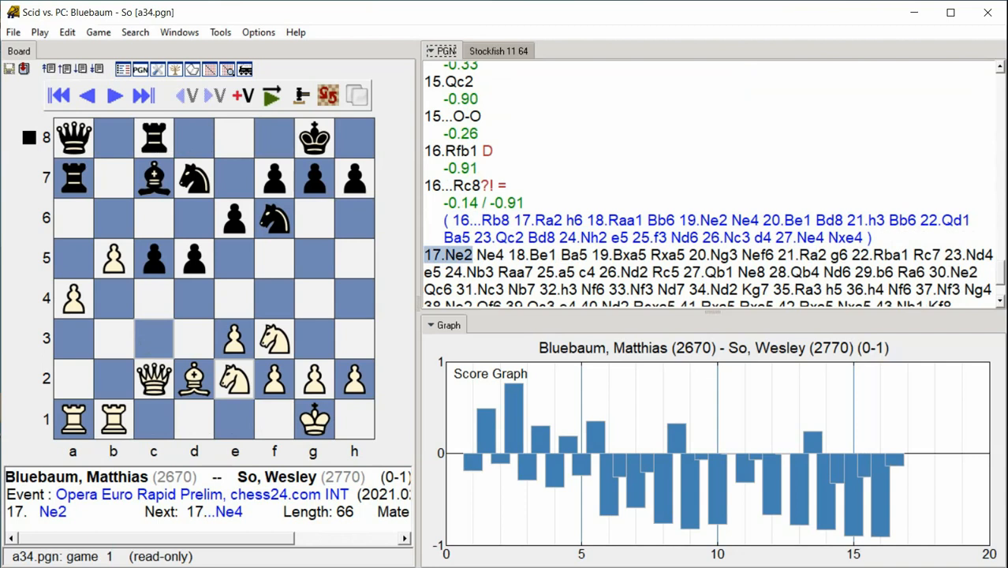
pyautogui.click(113, 95)
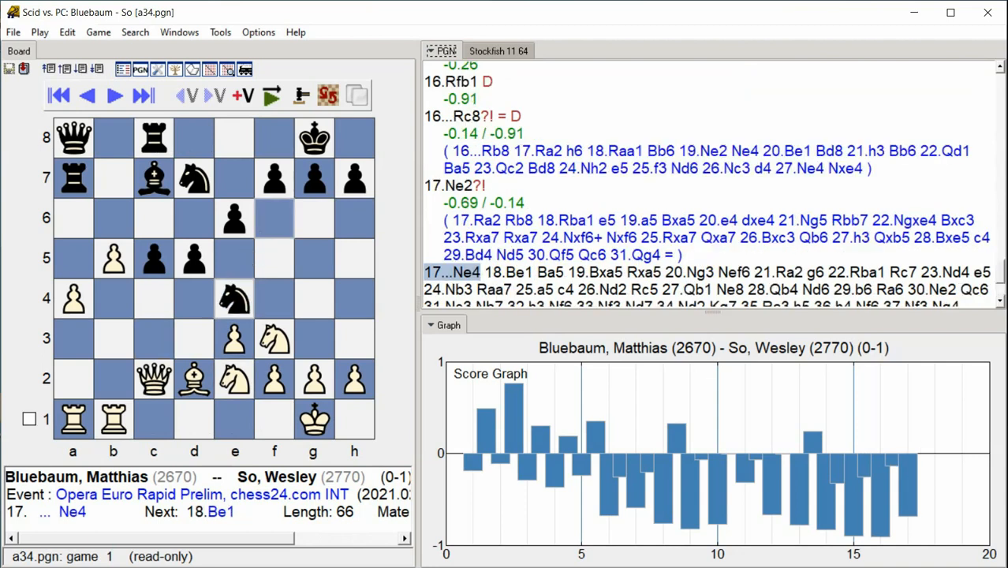
pyautogui.click(113, 96)
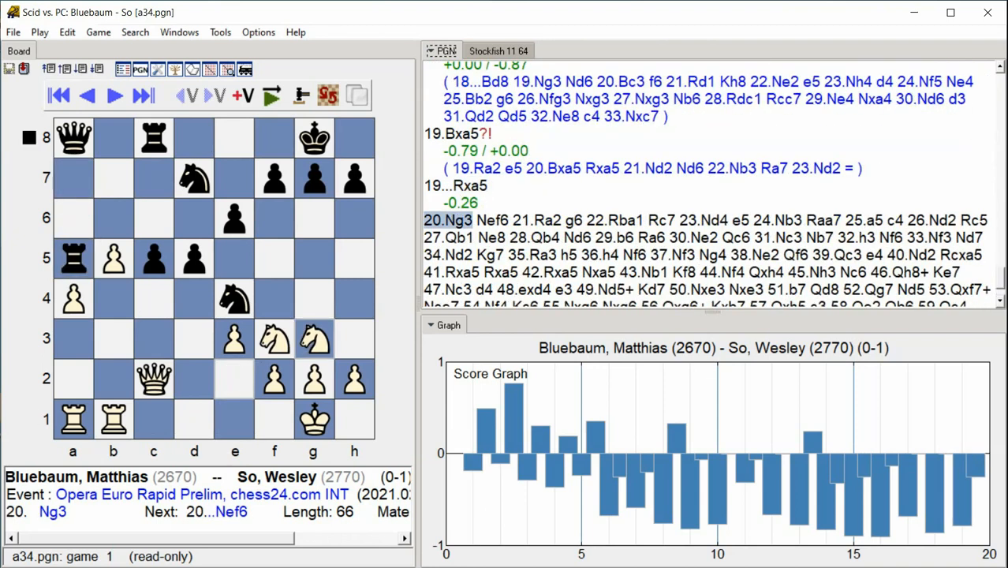
pyautogui.click(142, 94)
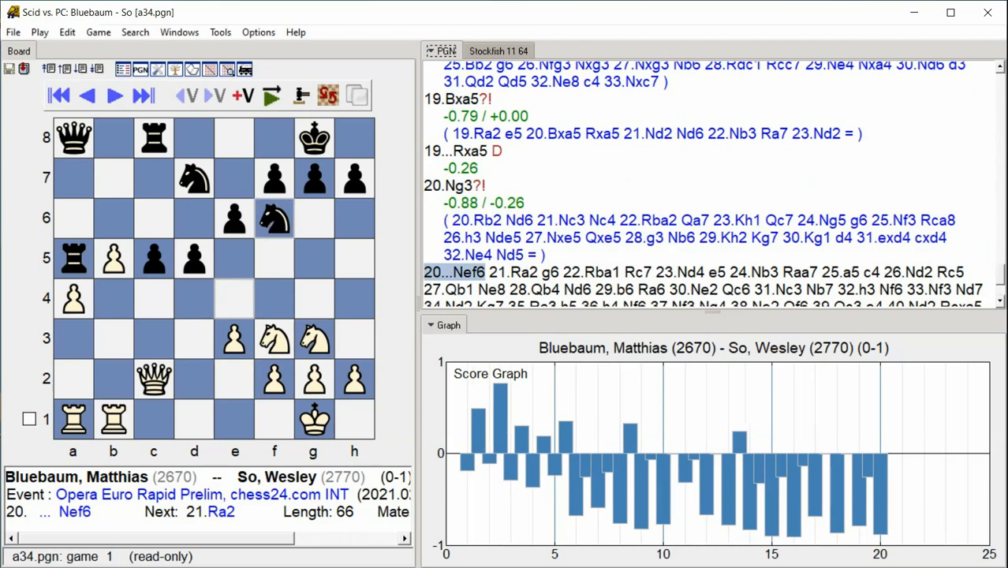
# Continue the Stockfish annotation past move 21, adding evaluations and variations
pyautogui.click(113, 95)
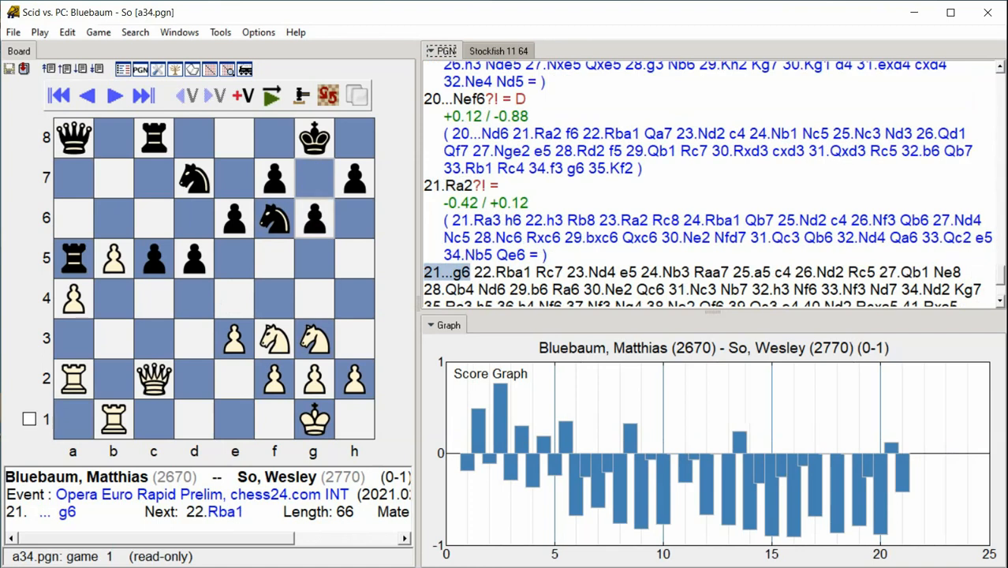
pyautogui.click(143, 95)
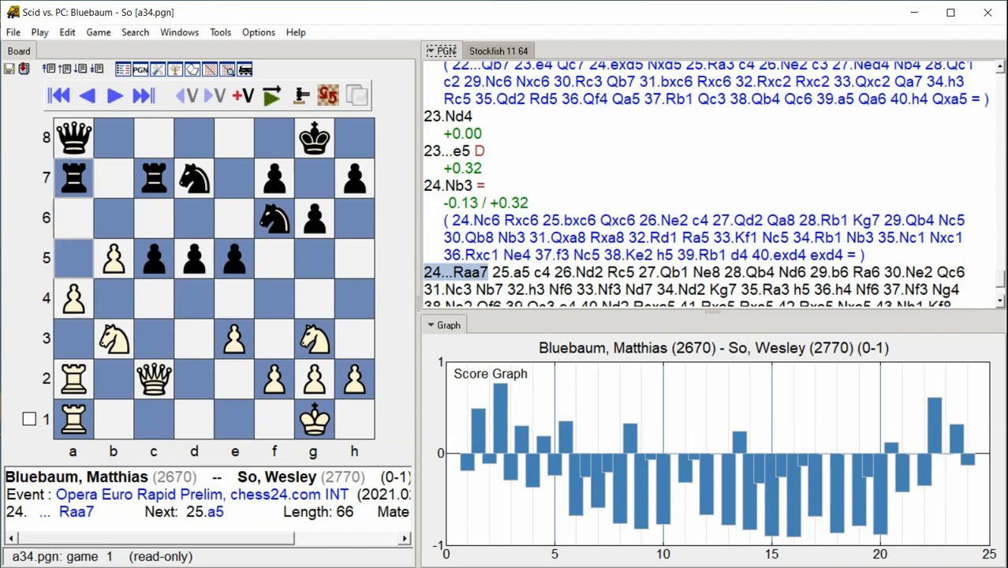
pyautogui.click(143, 95)
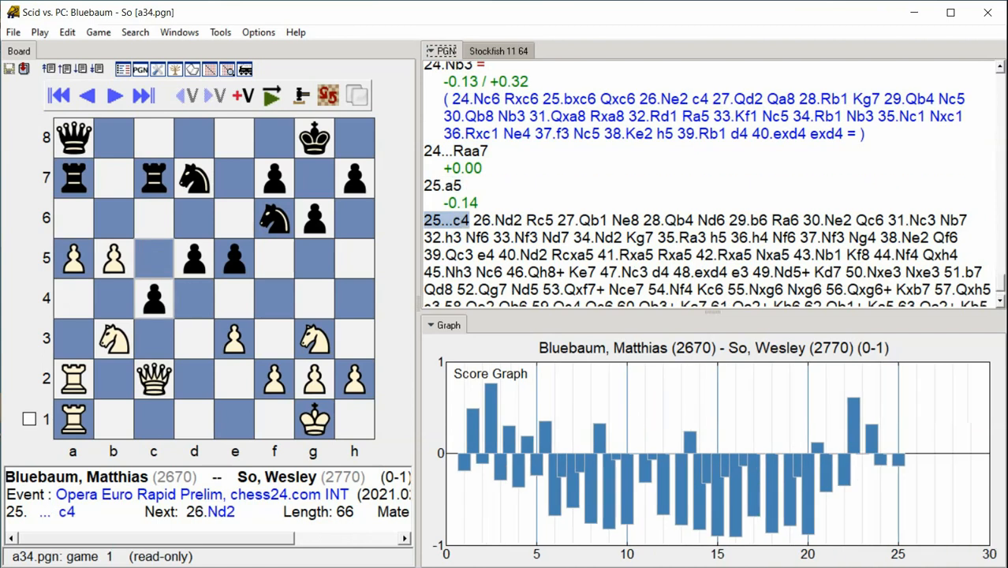
pyautogui.click(114, 96)
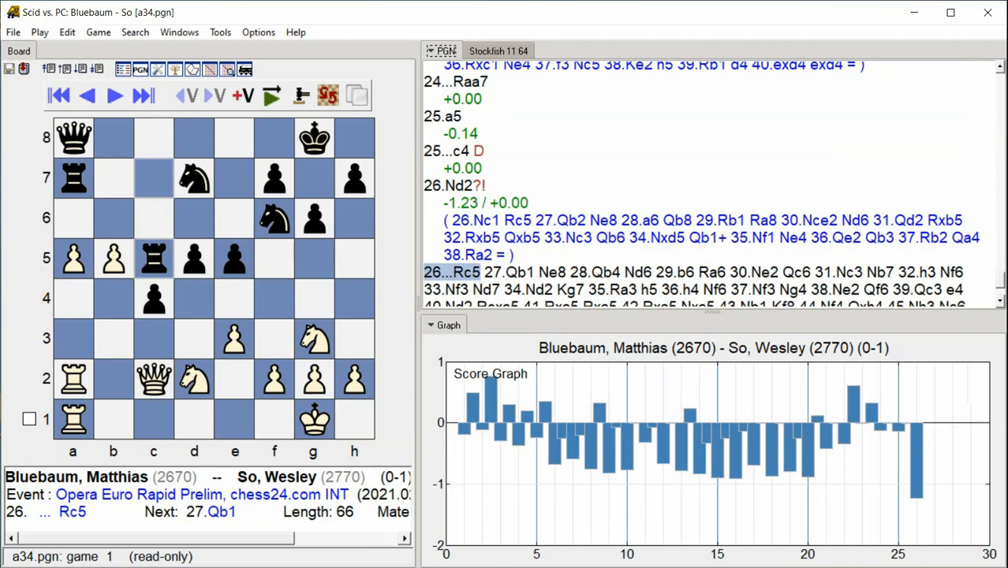
pyautogui.click(113, 94)
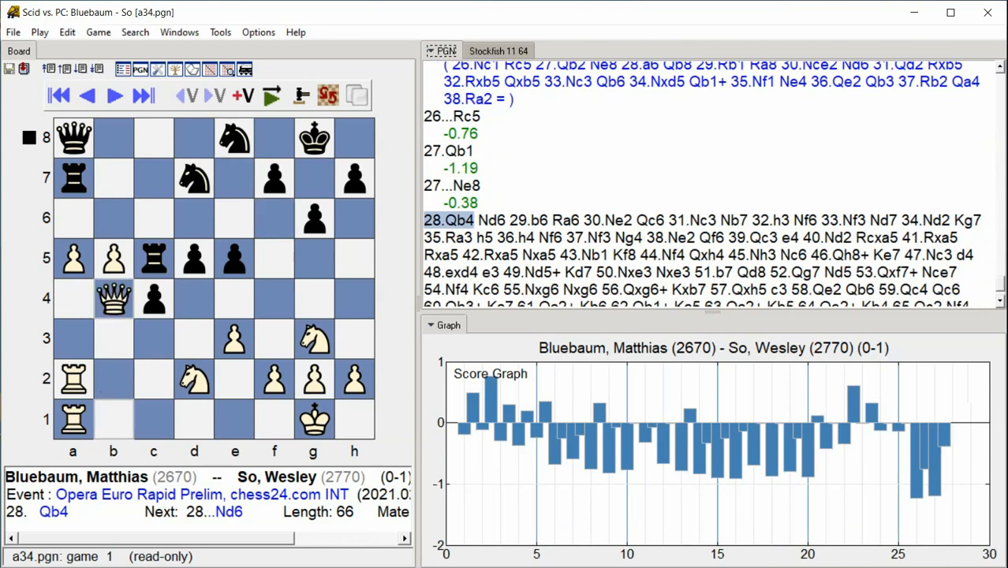
pyautogui.click(114, 94)
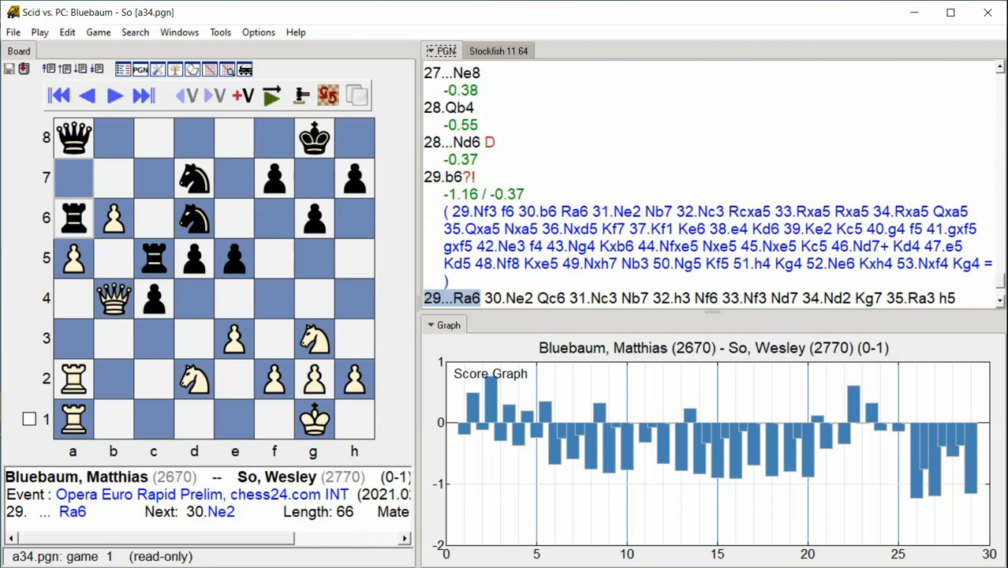
pyautogui.click(112, 95)
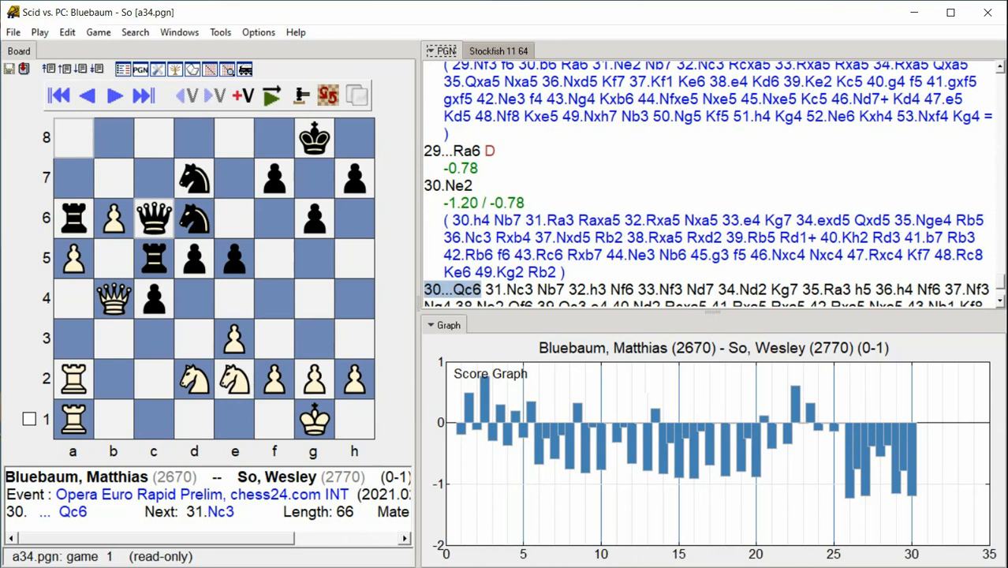
pyautogui.click(143, 95)
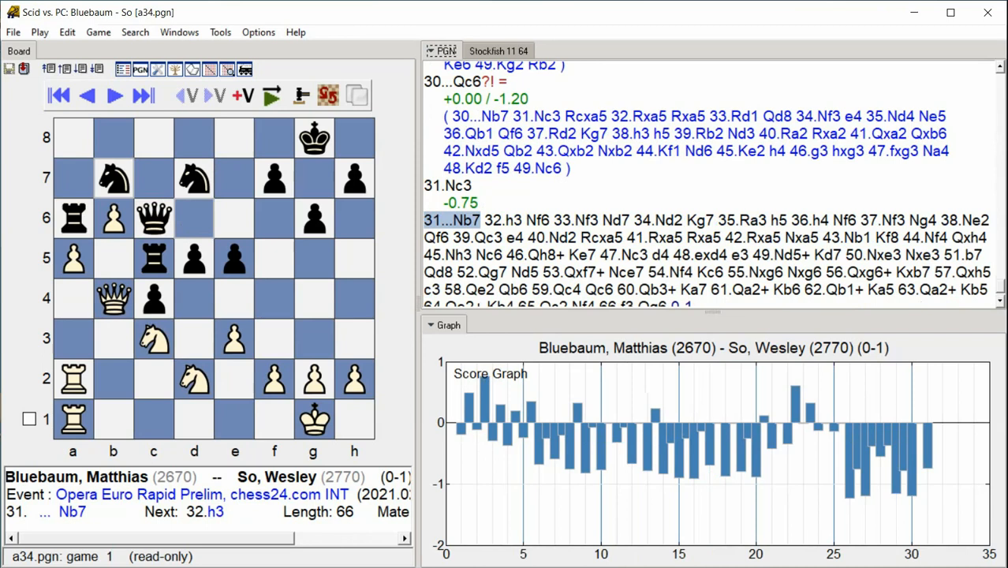
pyautogui.click(113, 96)
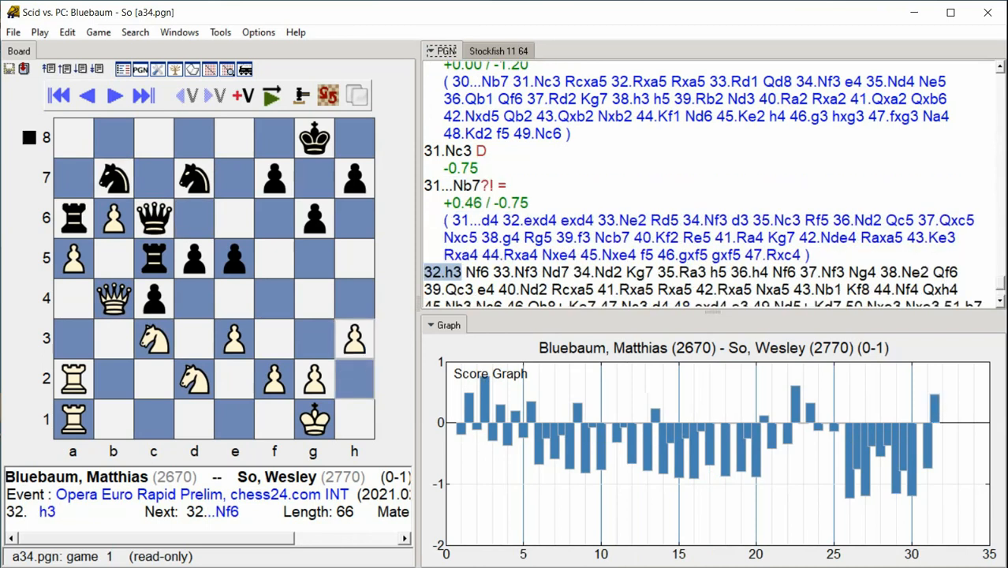
# Carry the annotation on to 41...Rxa5, with graph bars past move 40
pyautogui.click(142, 95)
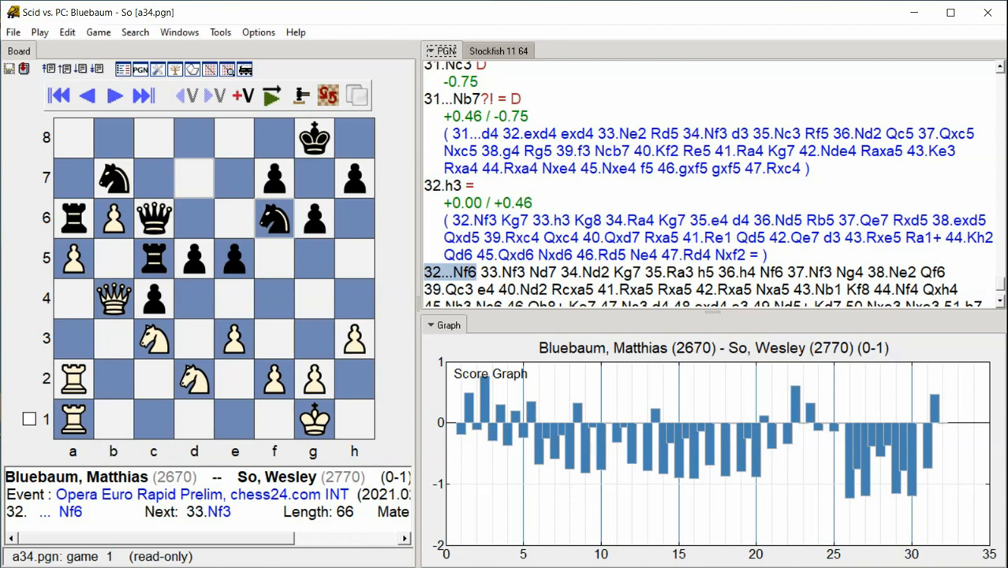
pyautogui.click(143, 94)
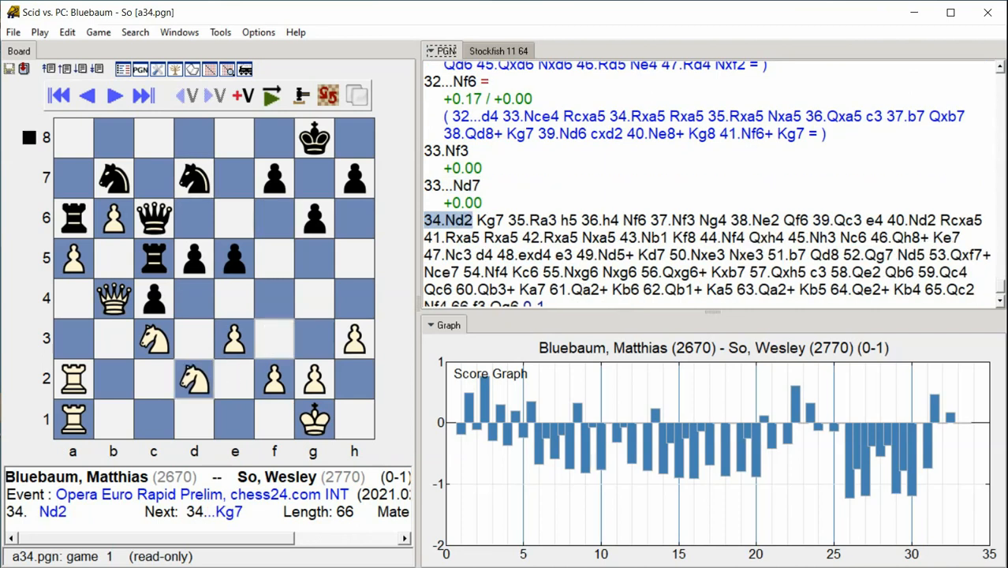
pyautogui.click(112, 95)
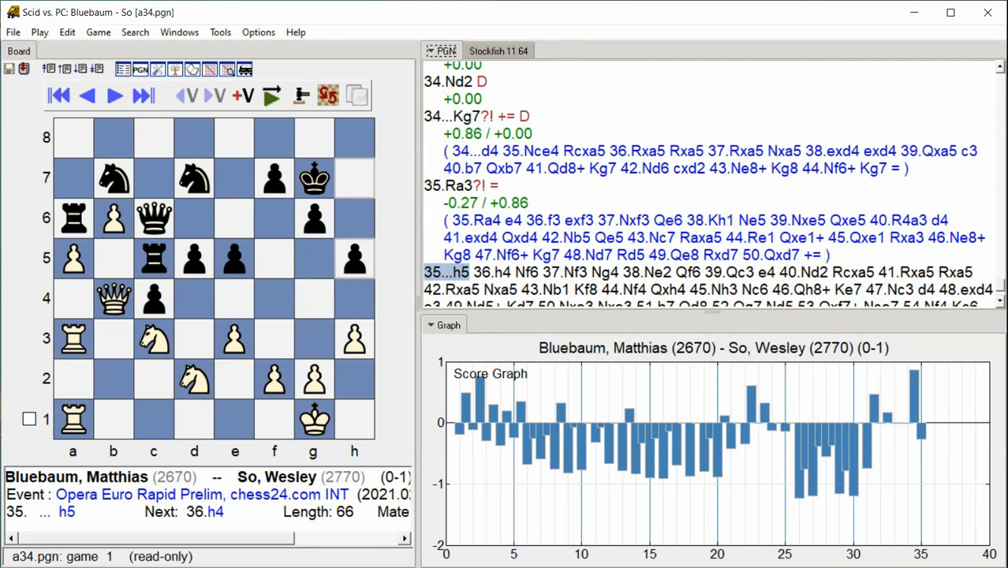
pyautogui.click(143, 94)
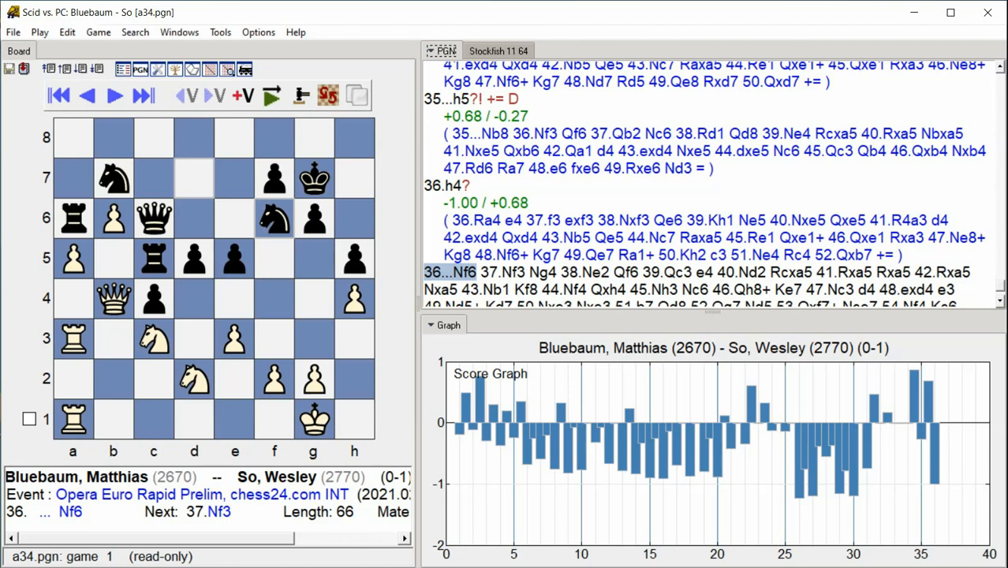
pyautogui.click(113, 96)
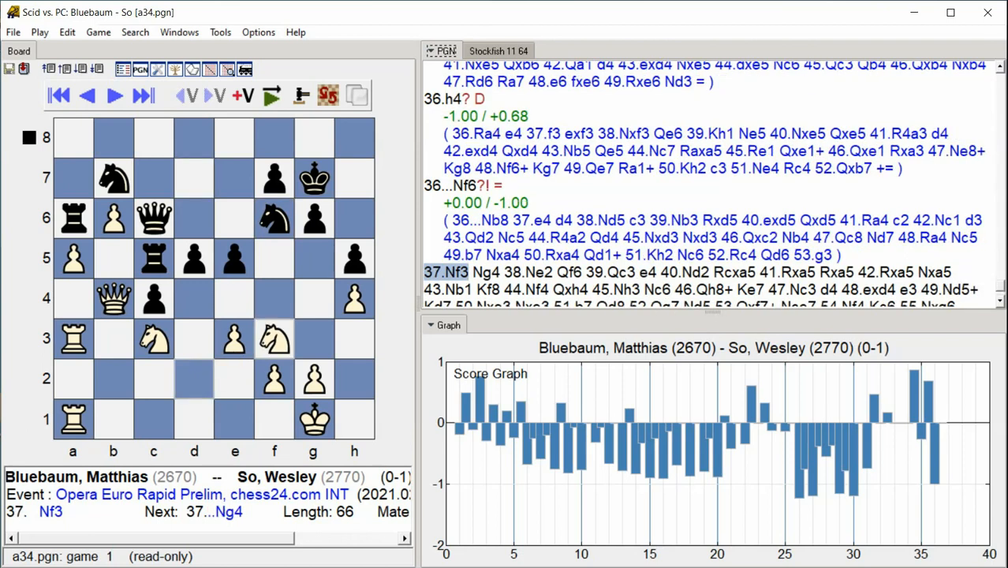
pyautogui.click(142, 96)
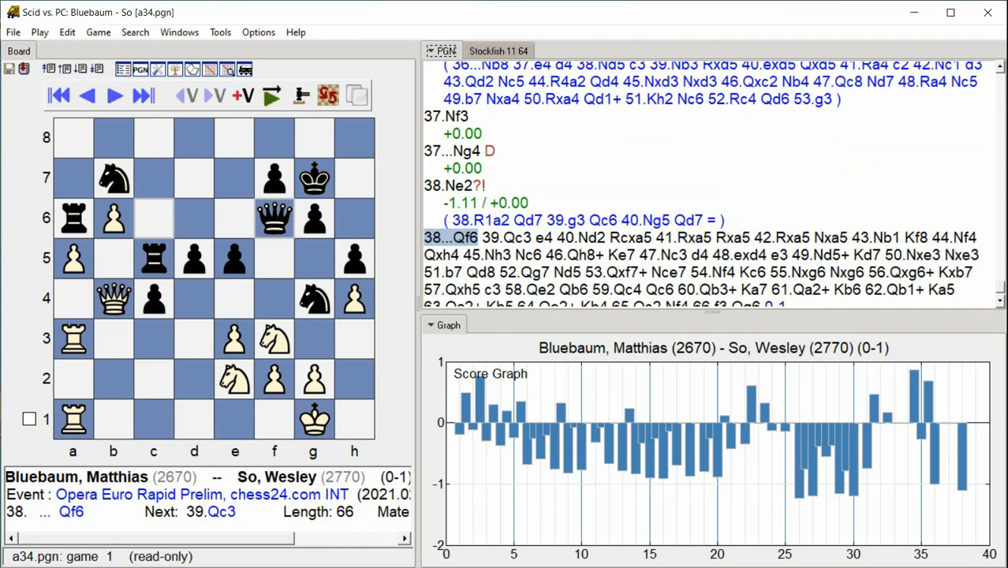
pyautogui.click(113, 96)
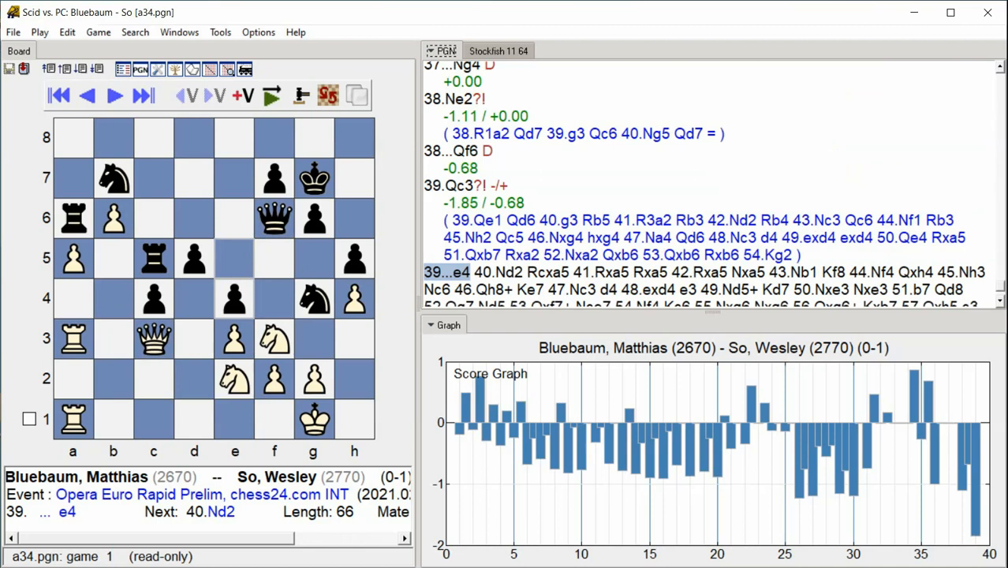
pyautogui.click(112, 95)
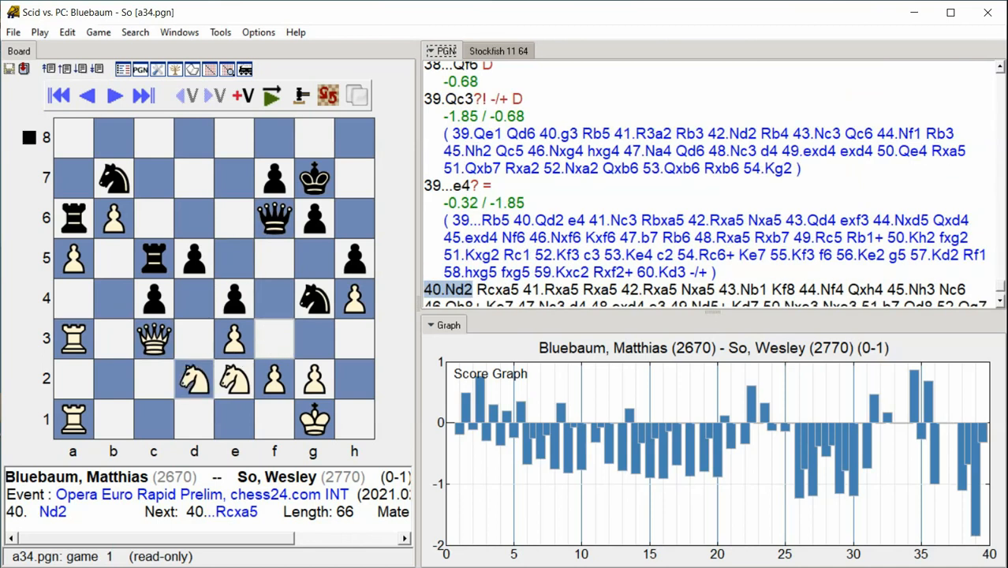
pyautogui.click(143, 96)
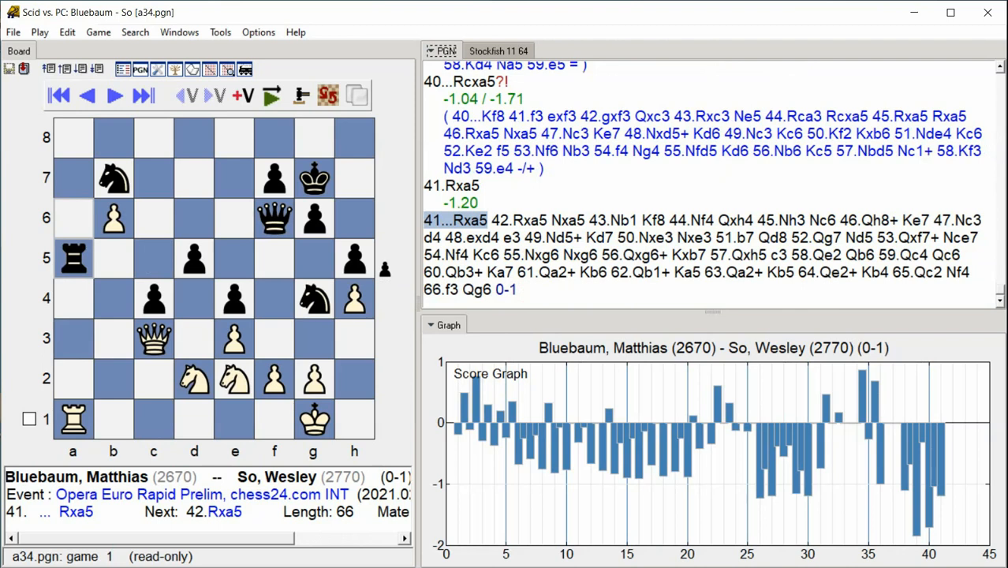
# Follow the annotation from move 42 to 50...Nxe3, extending the score graph
pyautogui.click(143, 95)
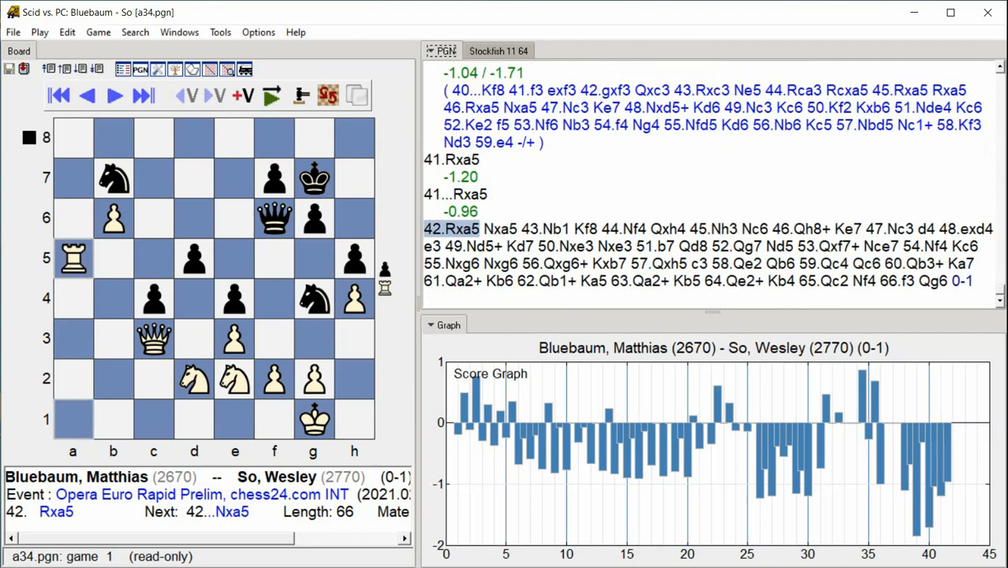
pyautogui.click(113, 94)
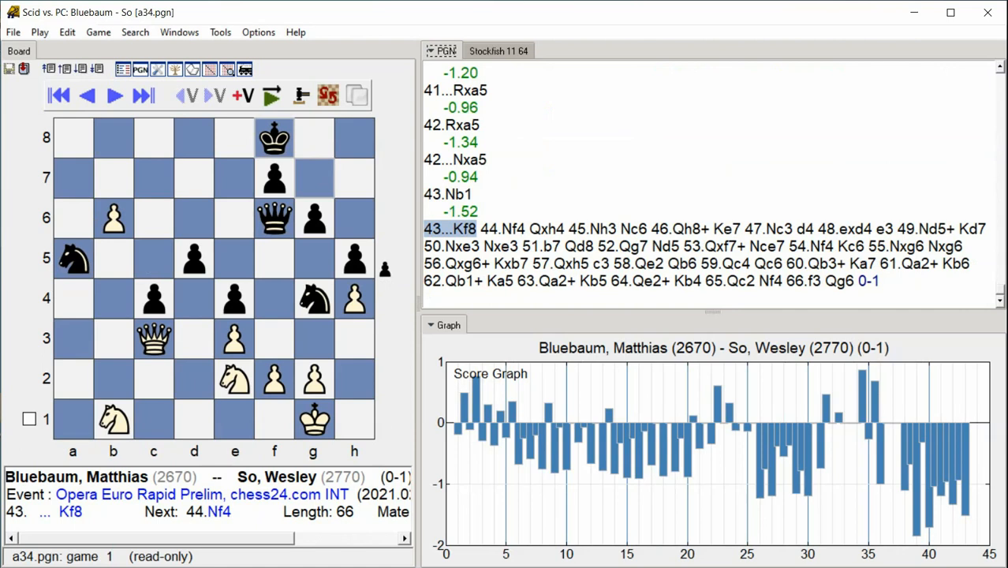
pyautogui.click(113, 95)
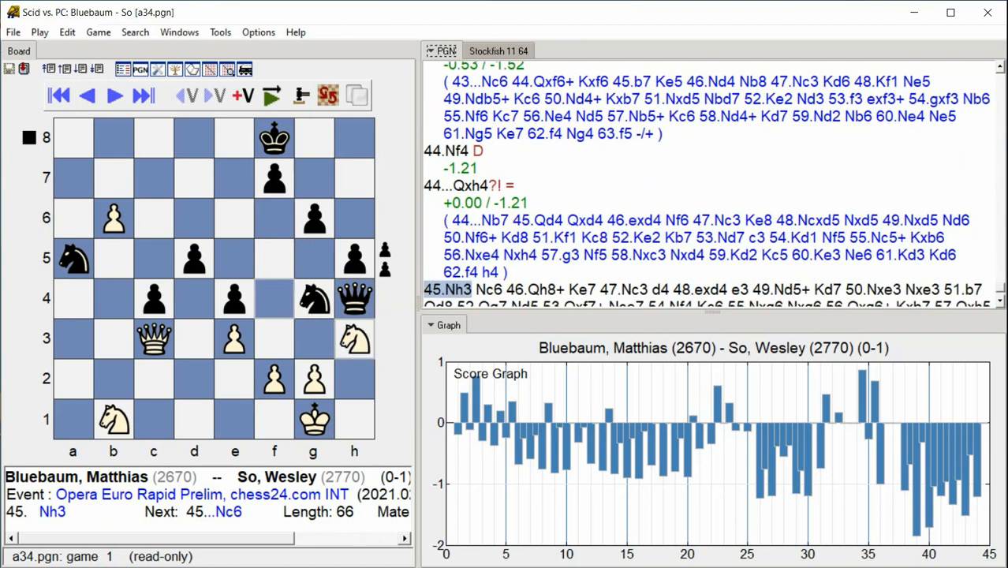
pyautogui.click(143, 95)
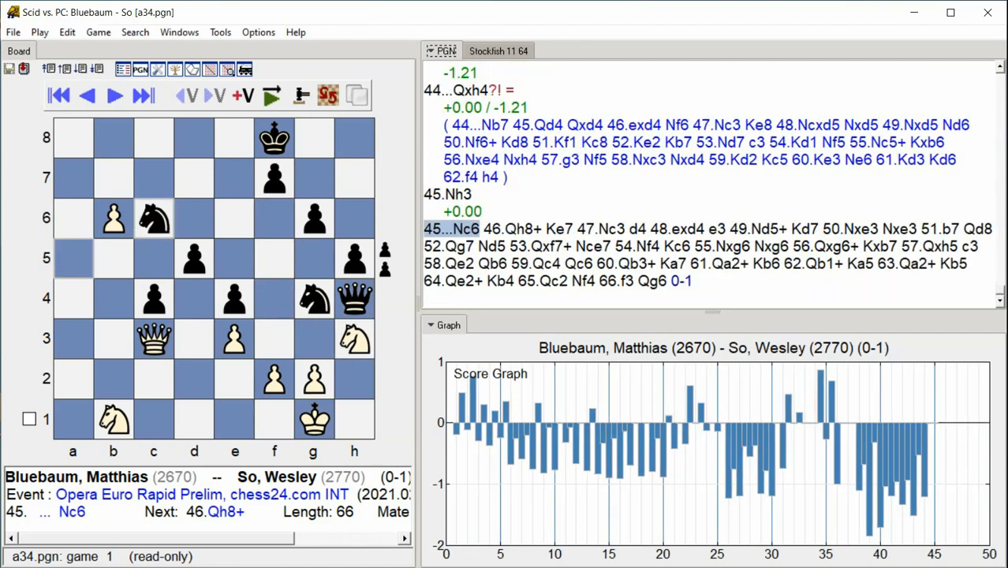
pyautogui.click(143, 95)
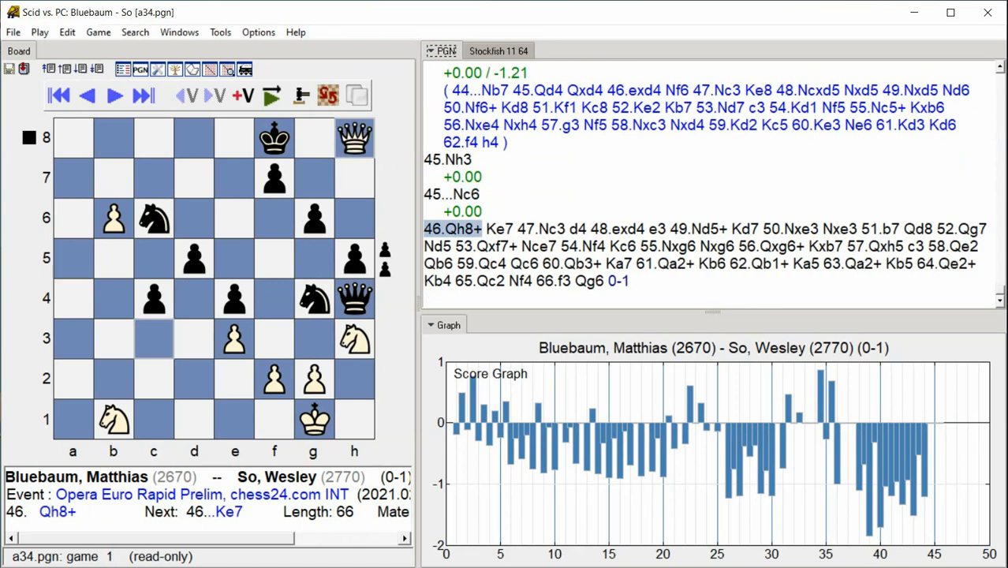
pyautogui.click(143, 95)
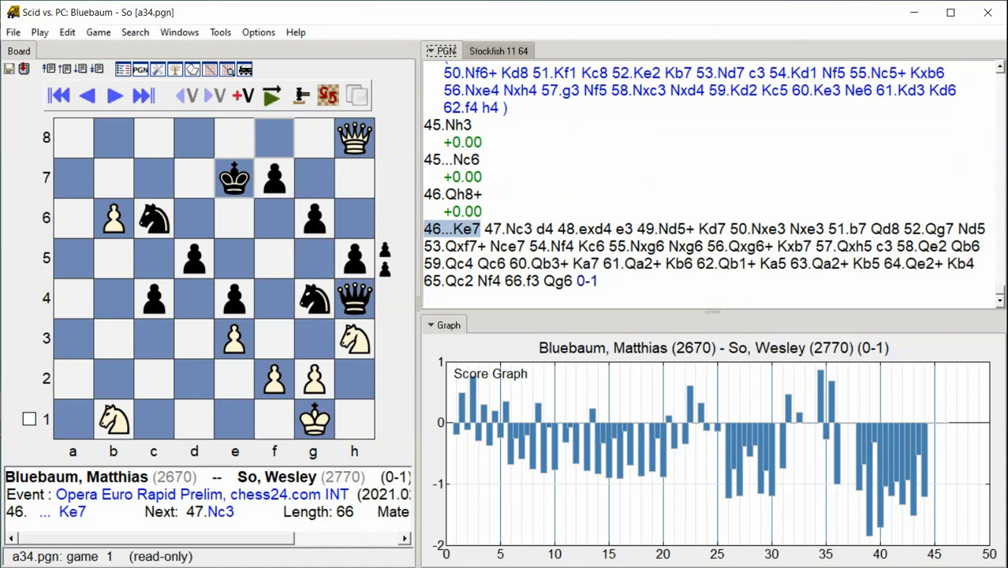
pyautogui.click(142, 94)
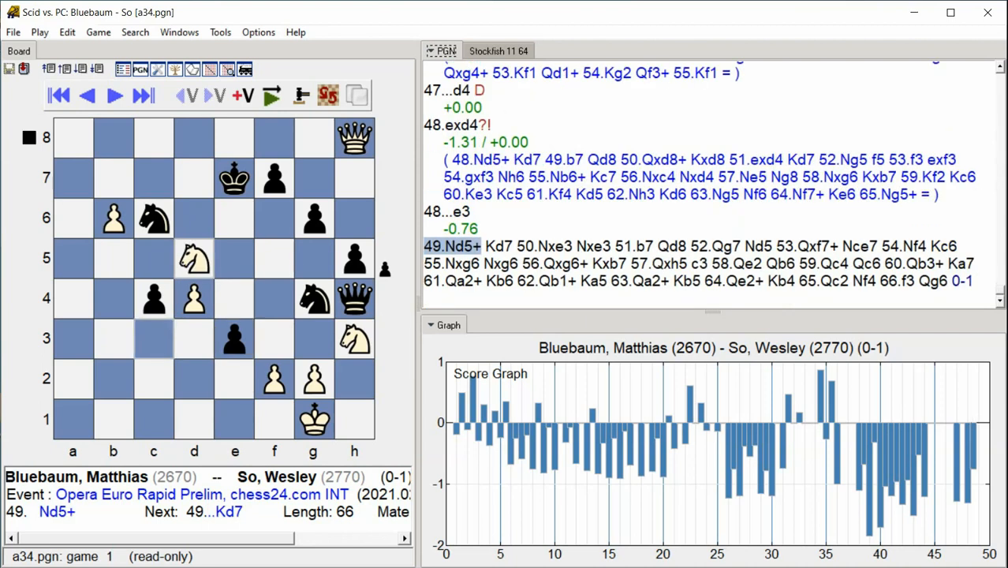
pyautogui.click(113, 95)
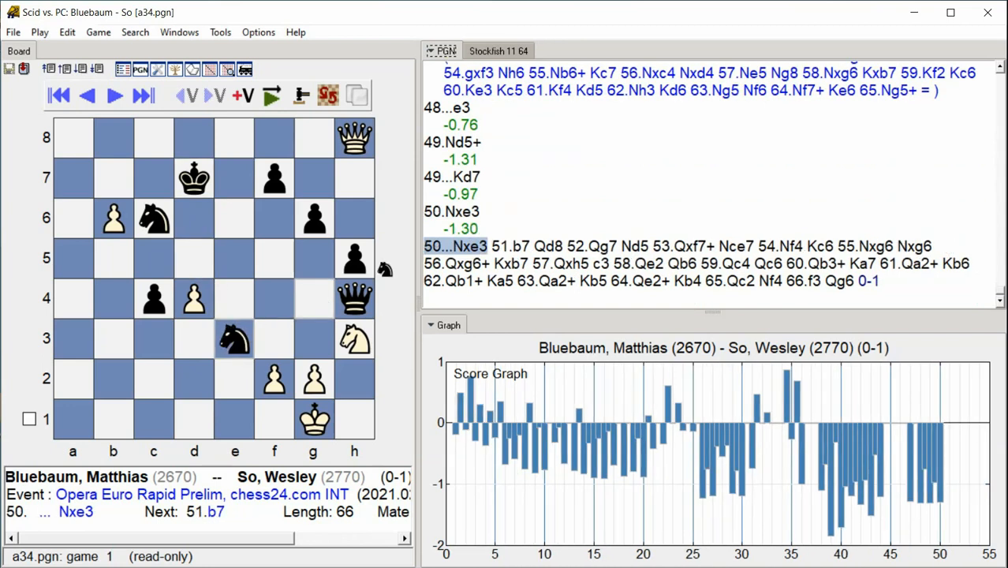
# Advance the annotation to move 55, where 55.Nxg6?? is marked a −6.60 blunder
pyautogui.click(113, 95)
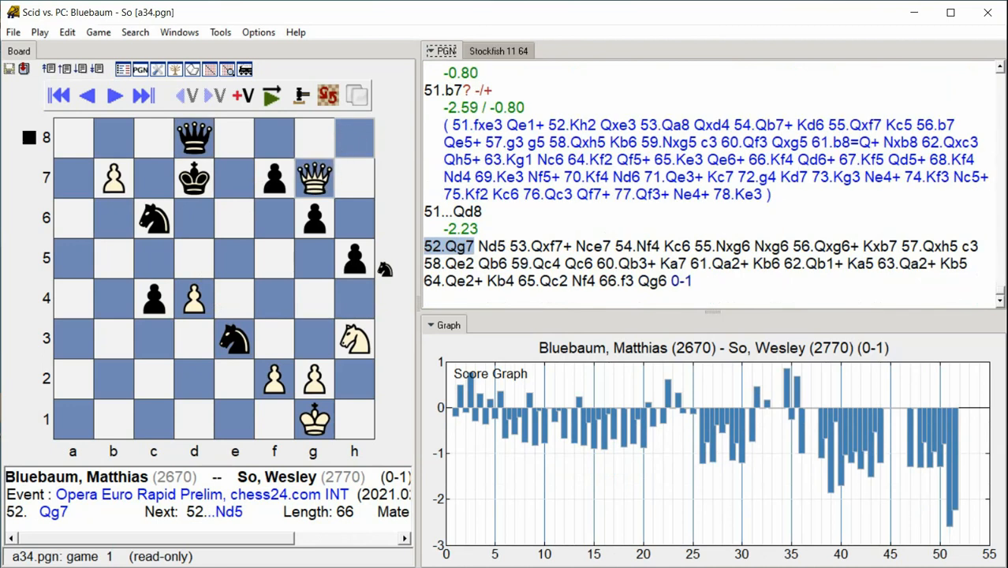
pyautogui.click(113, 95)
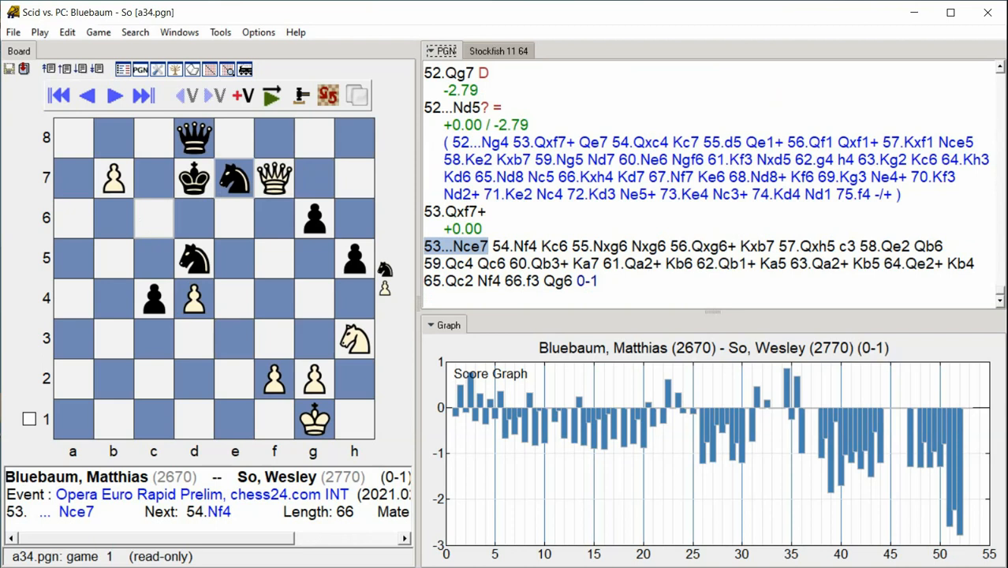
pyautogui.click(143, 94)
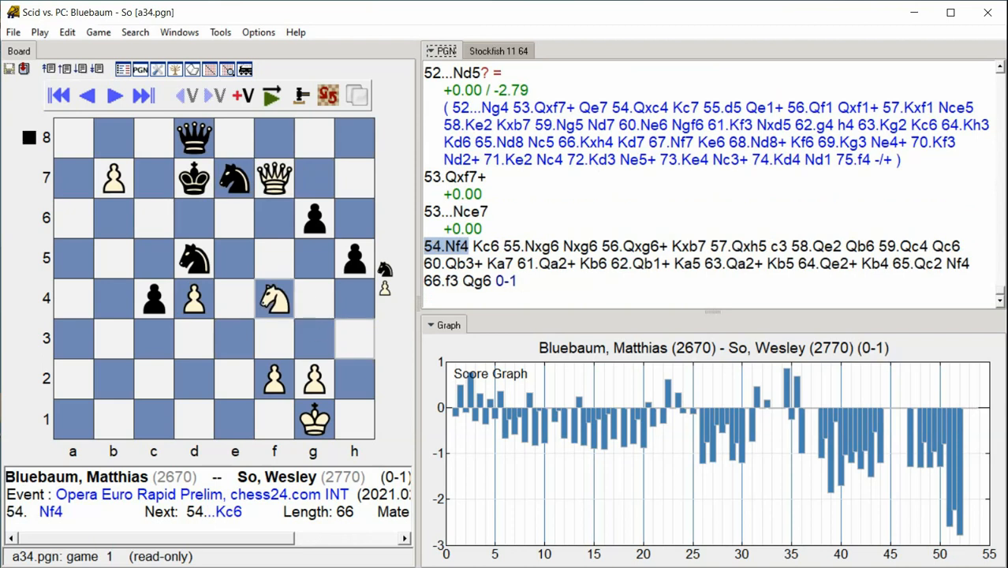
pyautogui.click(113, 95)
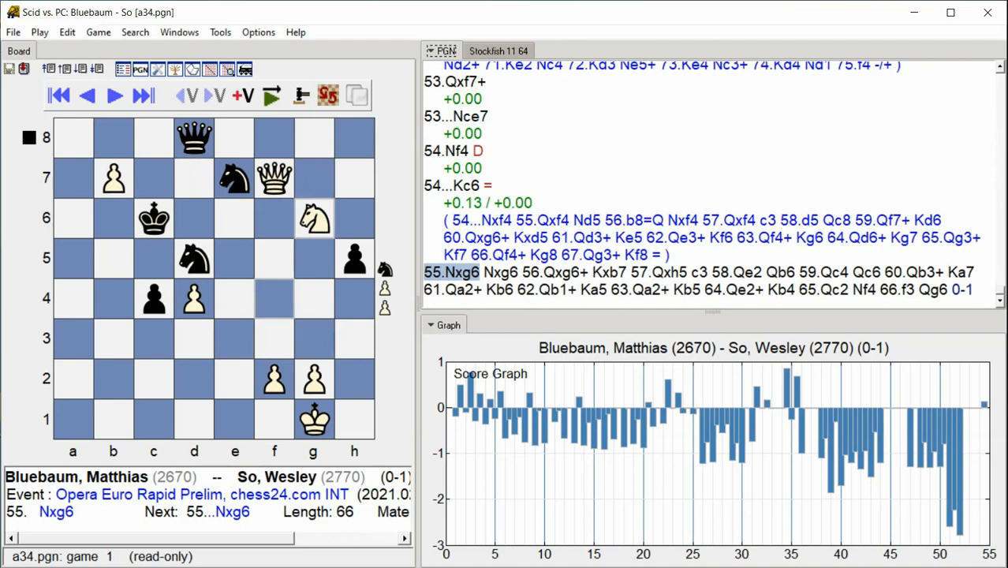
pyautogui.click(113, 94)
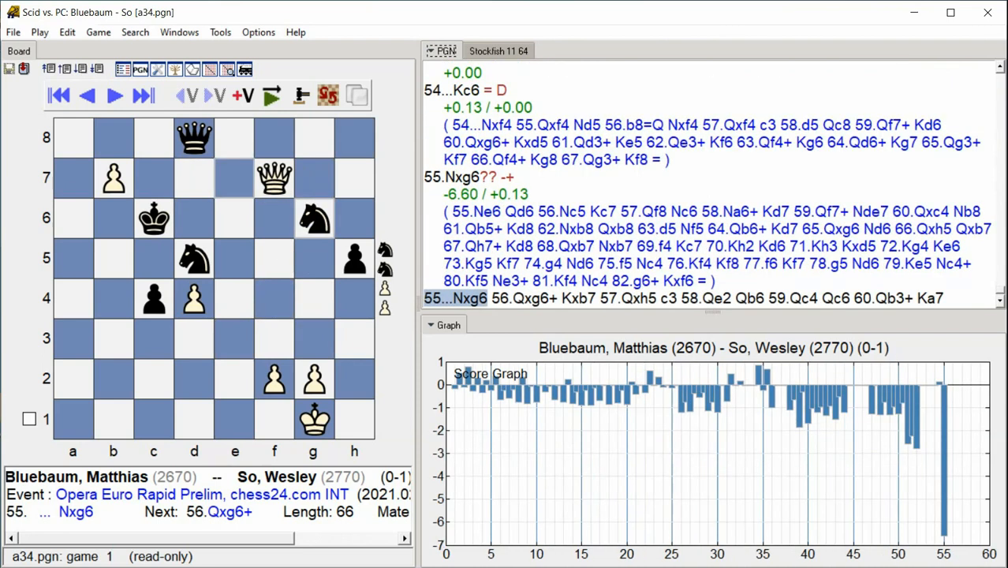
# Follow the annotation through moves 56–64 (64...Kb4), with evaluations staying deeply negative
pyautogui.click(113, 95)
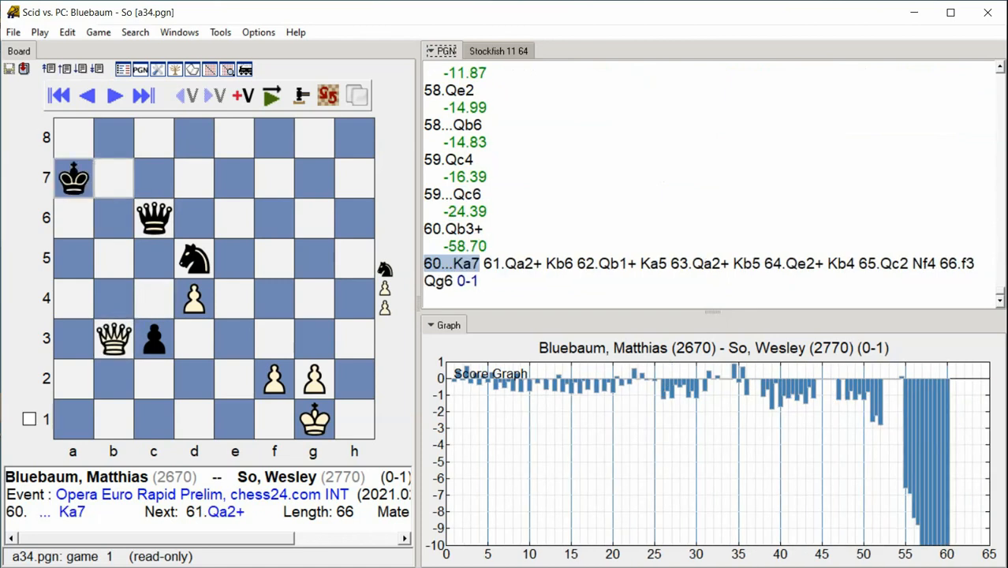
pyautogui.click(112, 95)
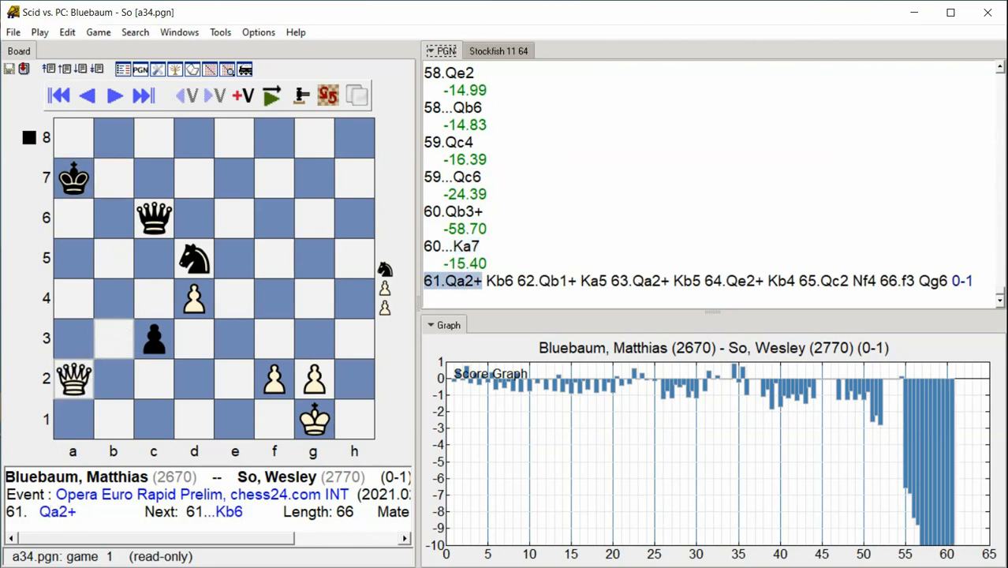
pyautogui.click(113, 95)
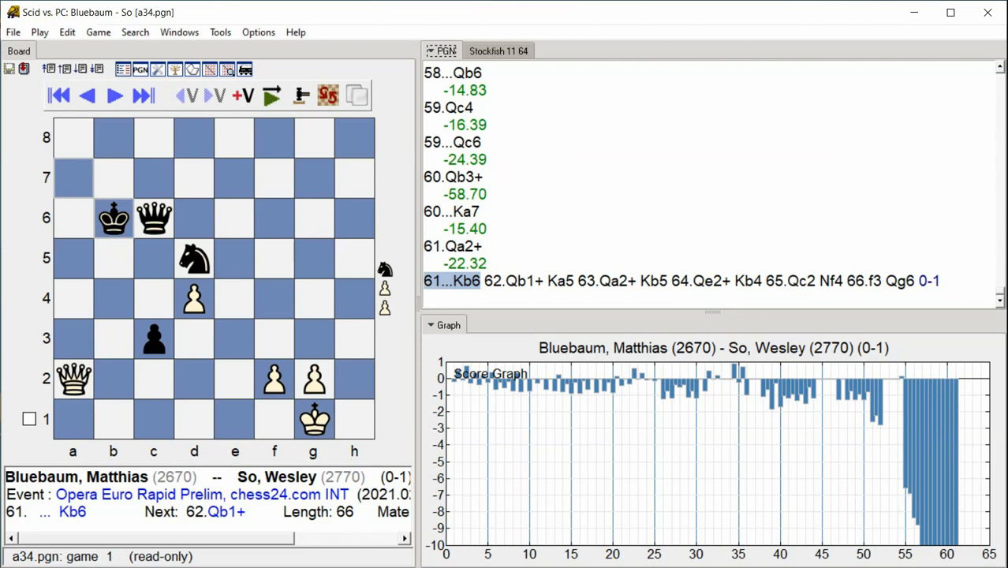
pyautogui.click(114, 95)
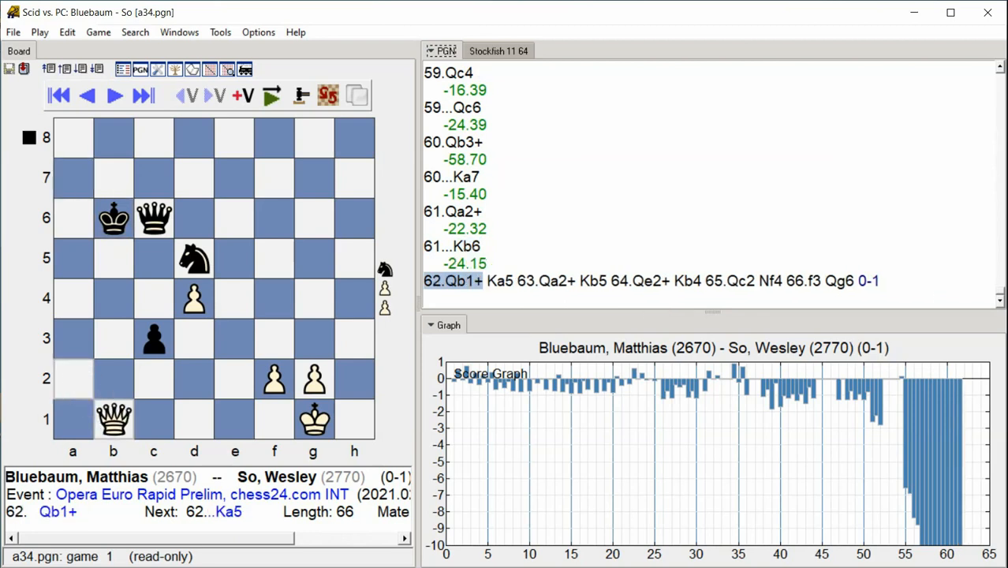
pyautogui.click(114, 94)
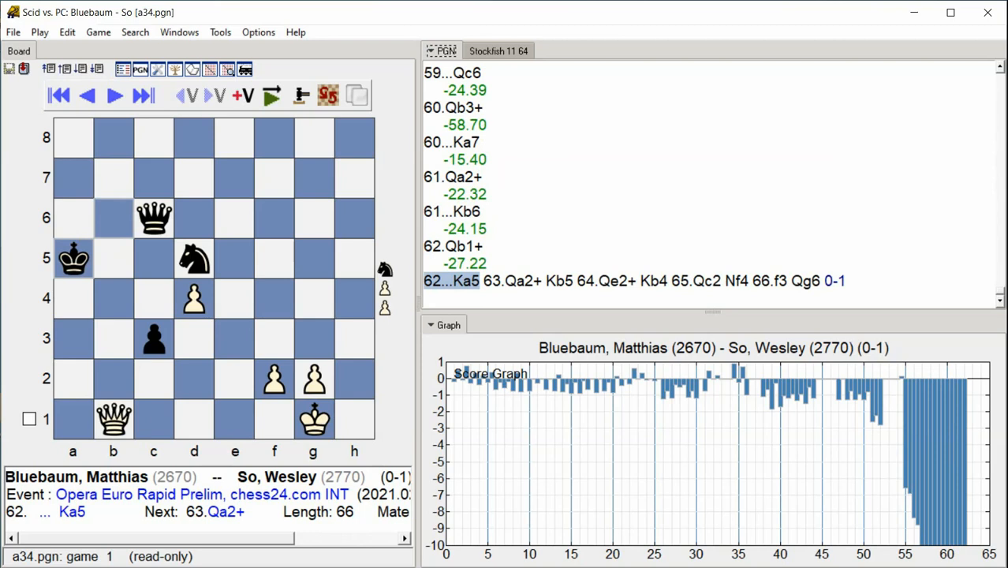
pyautogui.click(143, 95)
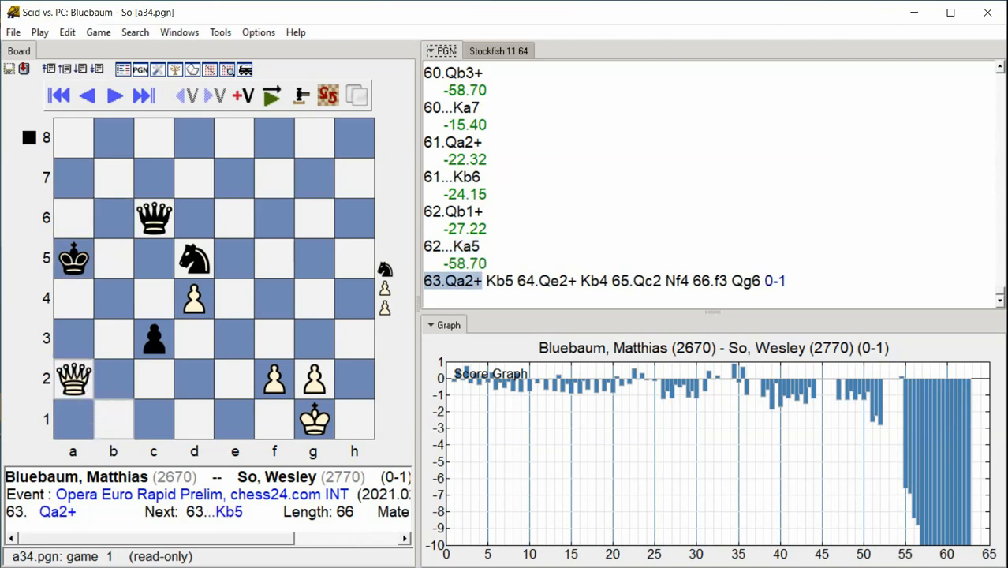
pyautogui.click(113, 96)
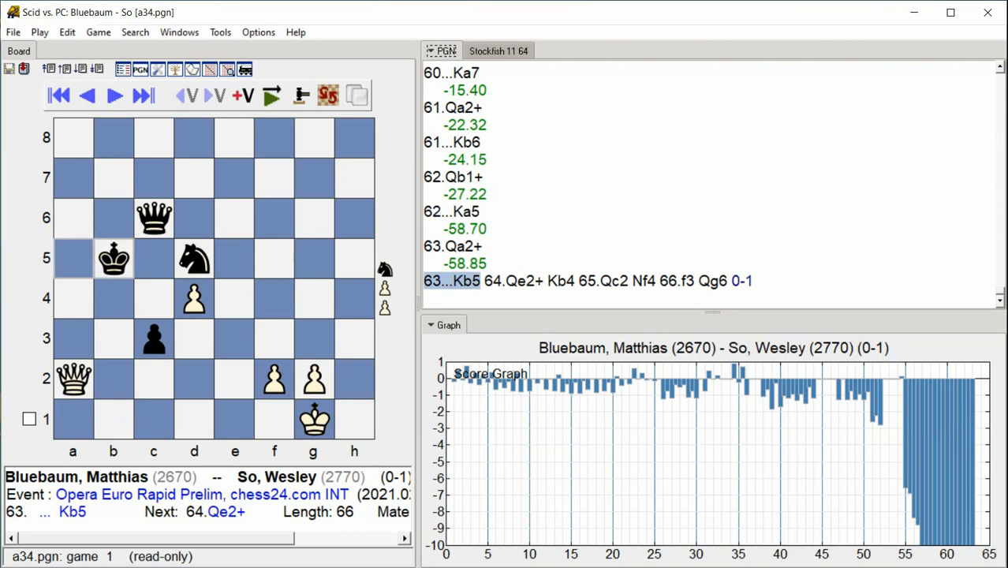
pyautogui.click(112, 95)
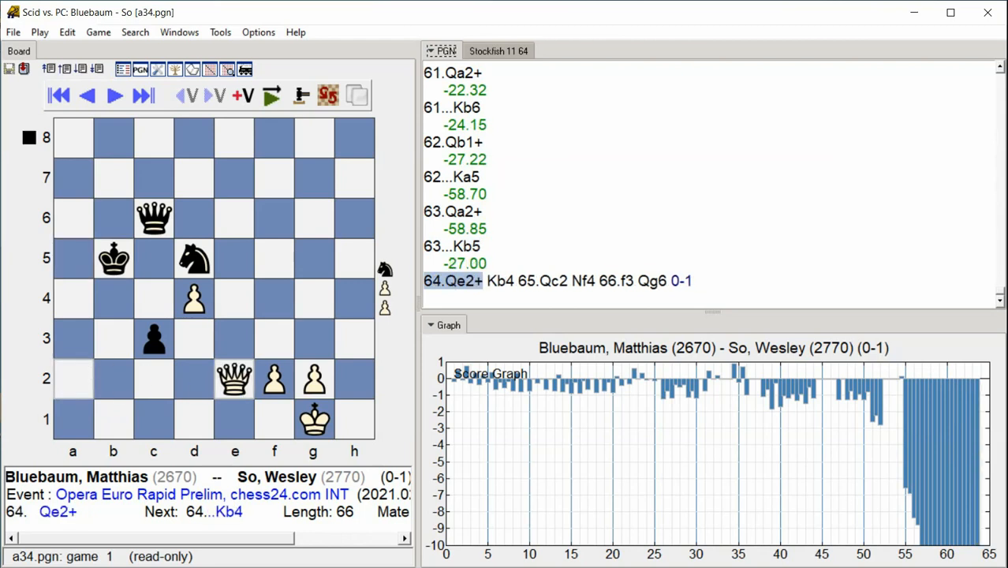
pyautogui.click(114, 94)
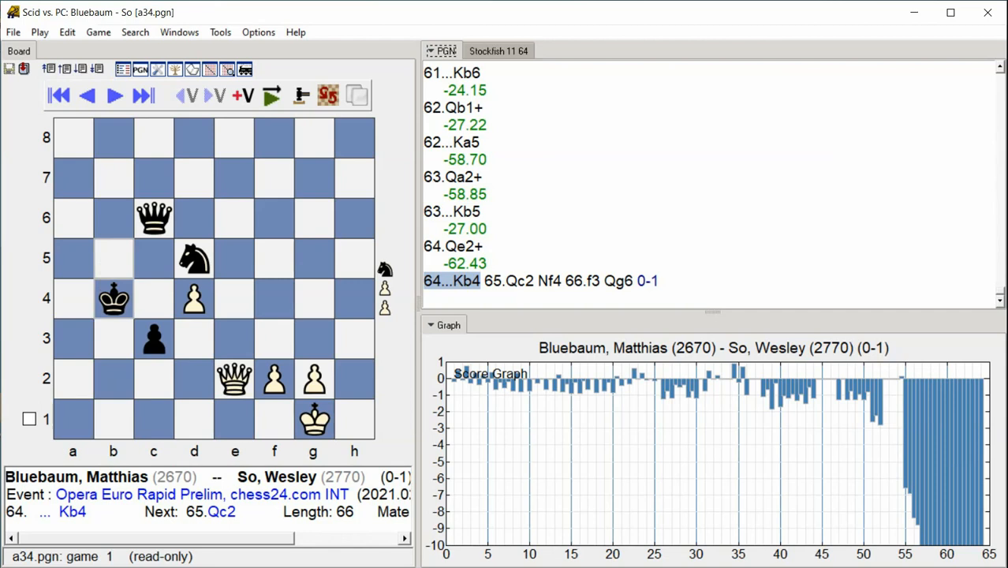